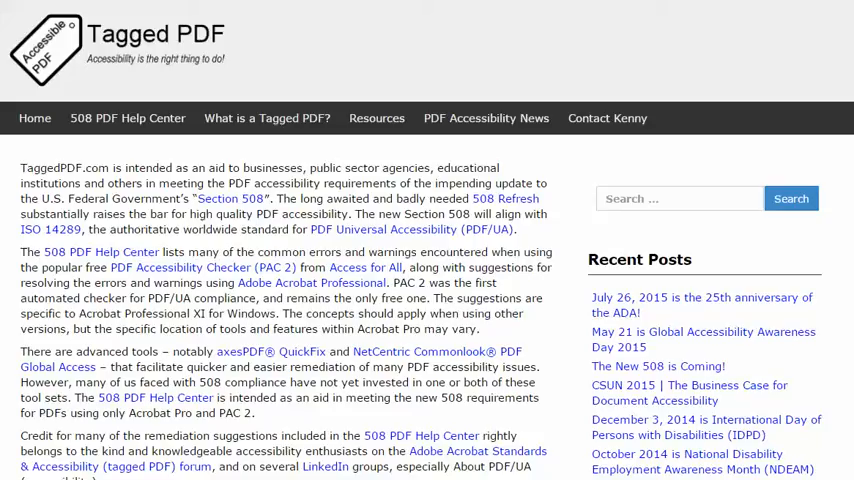
mouse_move(468, 25)
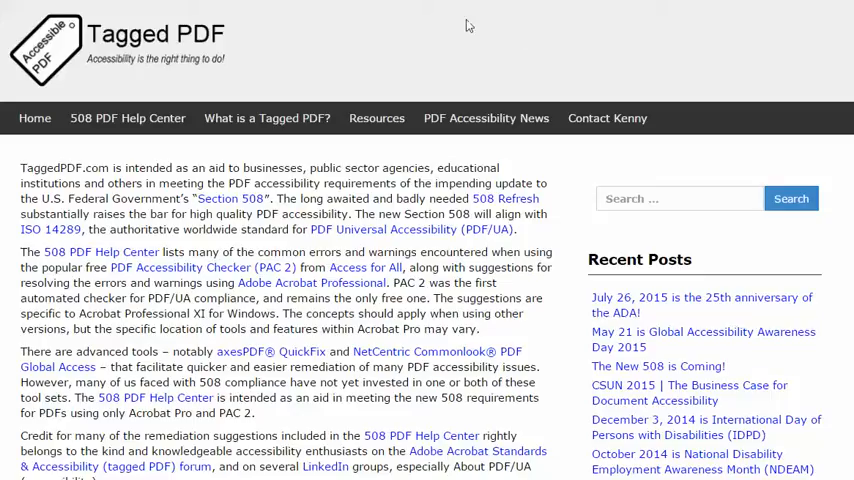
mouse_move(267, 118)
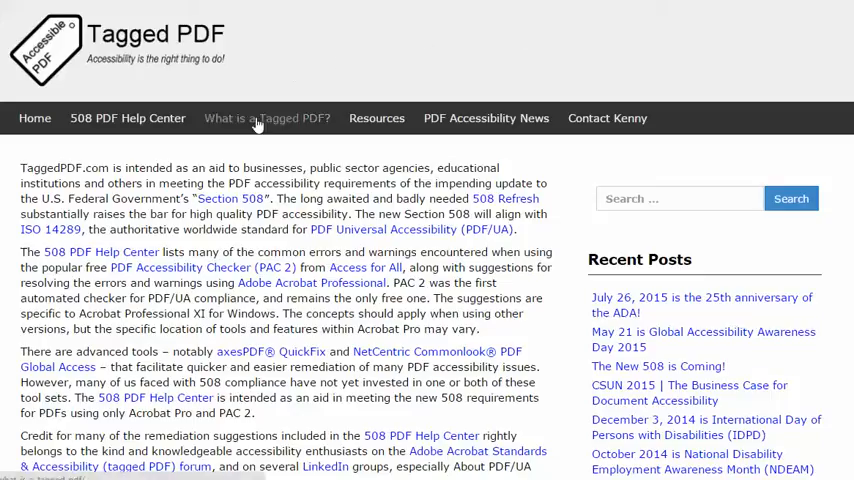
mouse_move(175, 107)
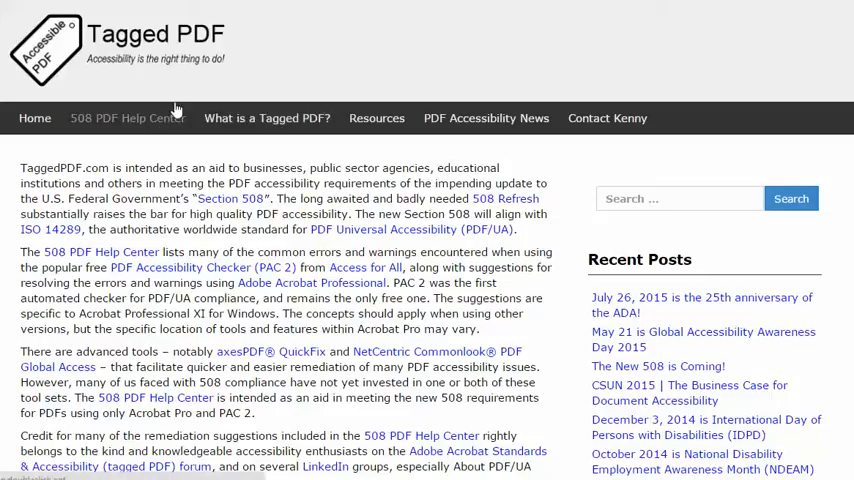
Step: Go to TaggedPDF.com's 508 PDF Help Center and scroll to Errors Requiring Human Inspection
left_click(127, 118)
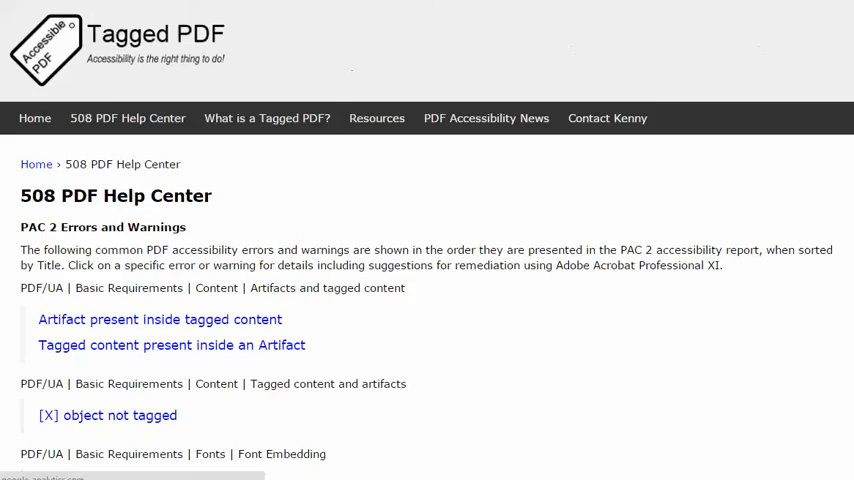
scroll("down", 3)
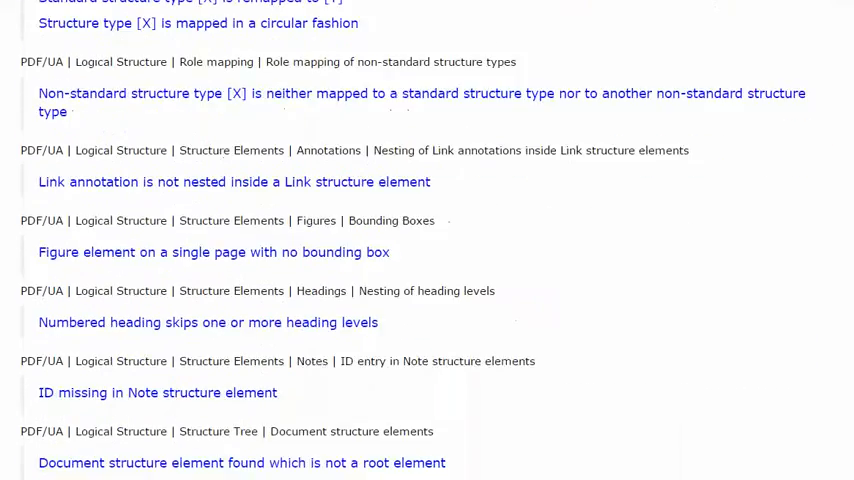
scroll("down", 3)
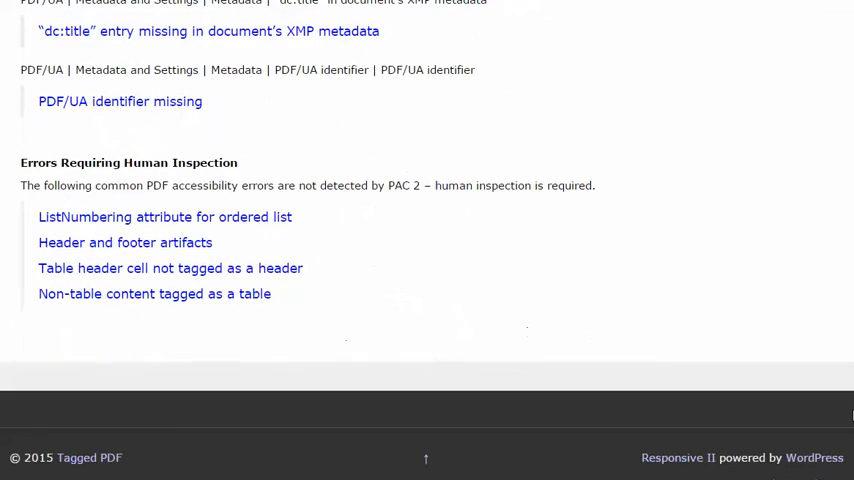
mouse_move(105, 268)
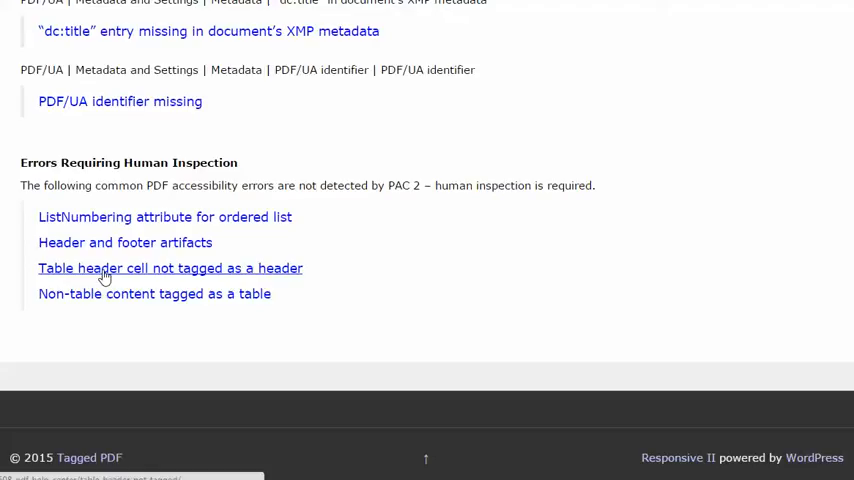
Step: Read the 'Table header cell not tagged as a header' page's failure conditions and Acrobat suggestions
left_click(170, 268)
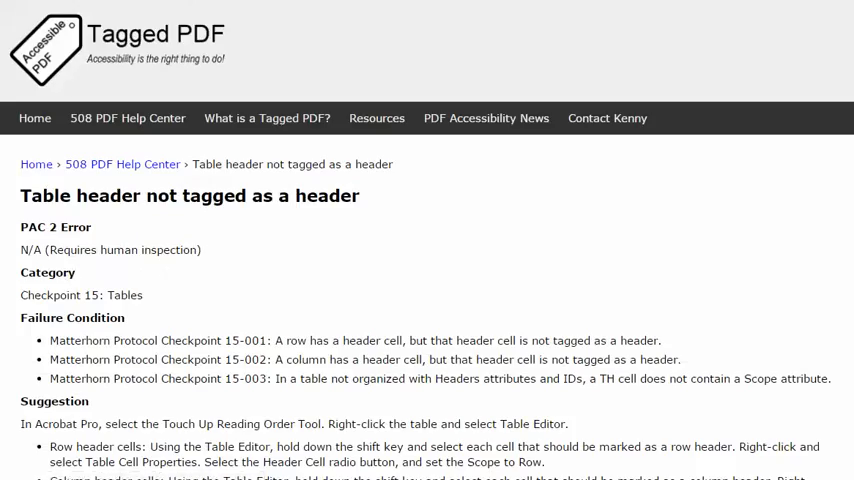
scroll("down", 3)
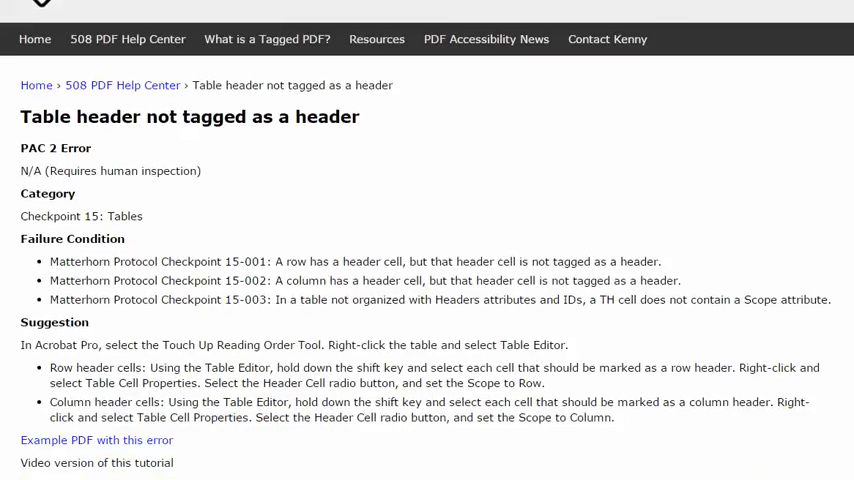
scroll("down", 3)
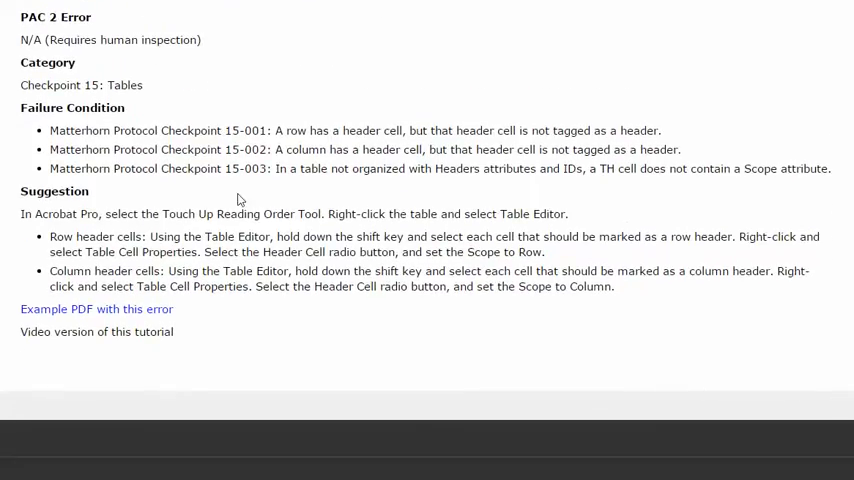
mouse_move(258, 184)
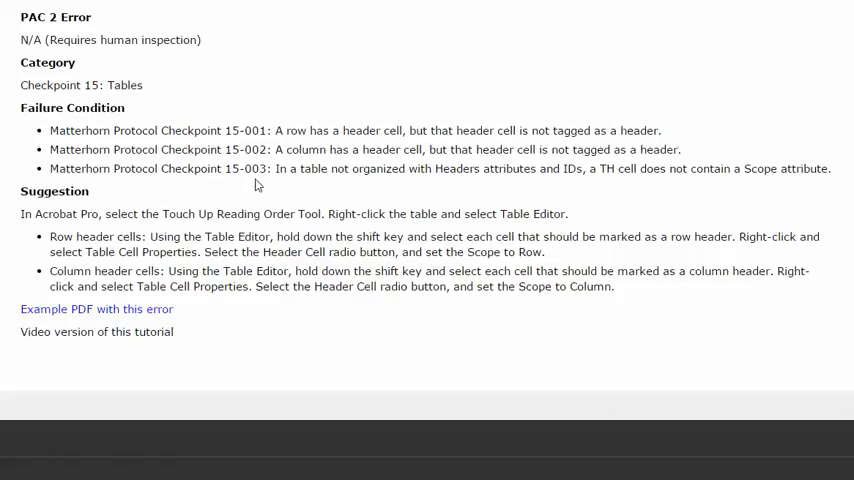
mouse_move(595, 268)
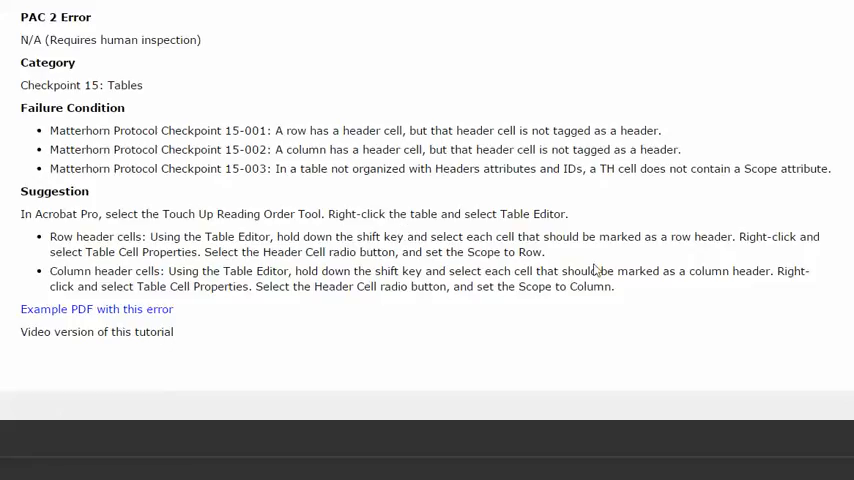
mouse_move(615, 168)
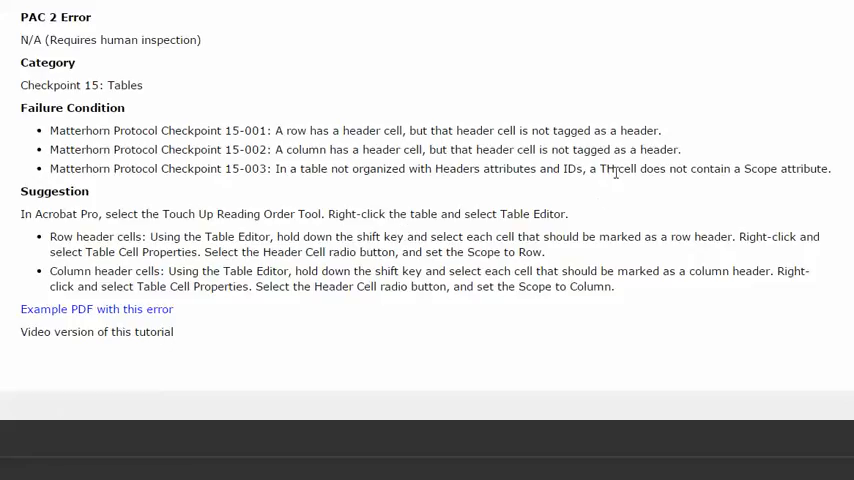
mouse_move(628, 181)
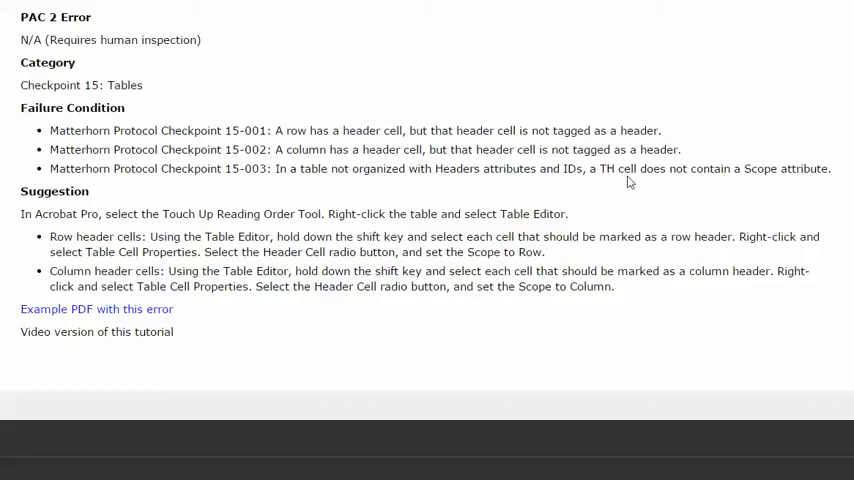
mouse_move(683, 182)
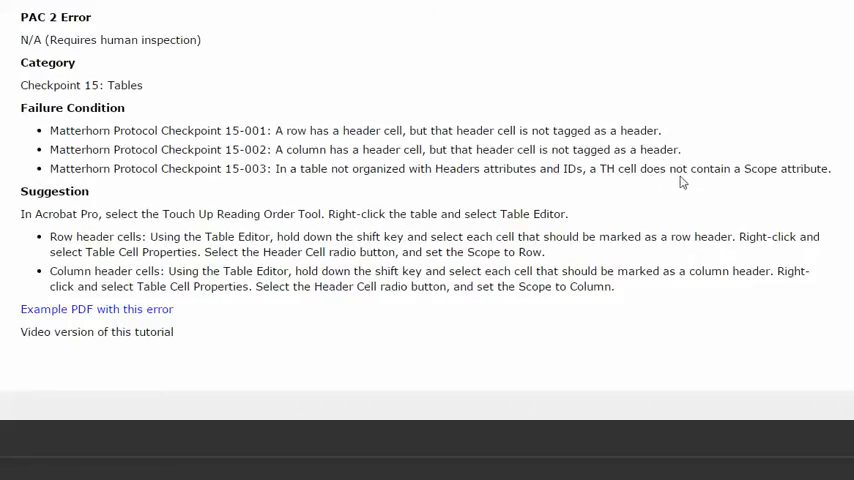
mouse_move(794, 182)
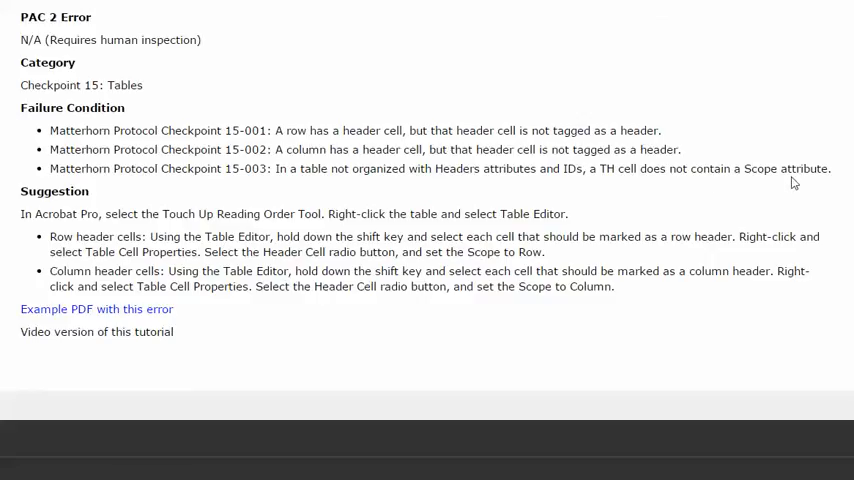
mouse_move(666, 267)
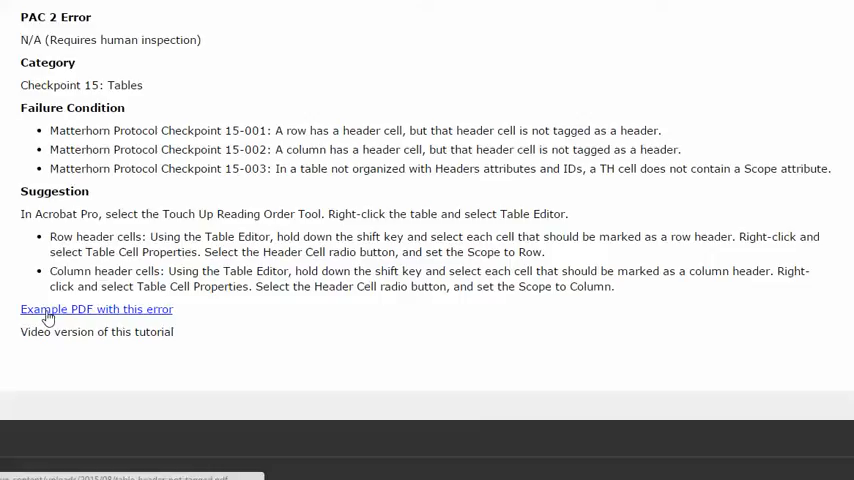
mouse_move(48, 320)
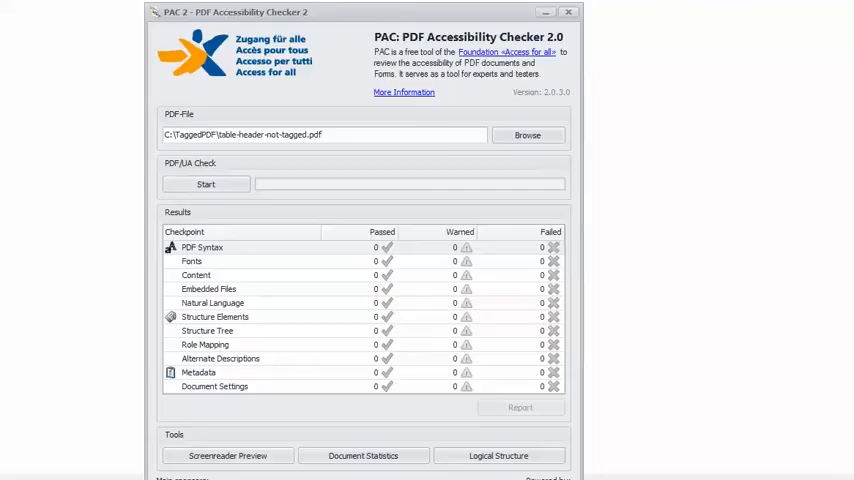
mouse_move(548, 182)
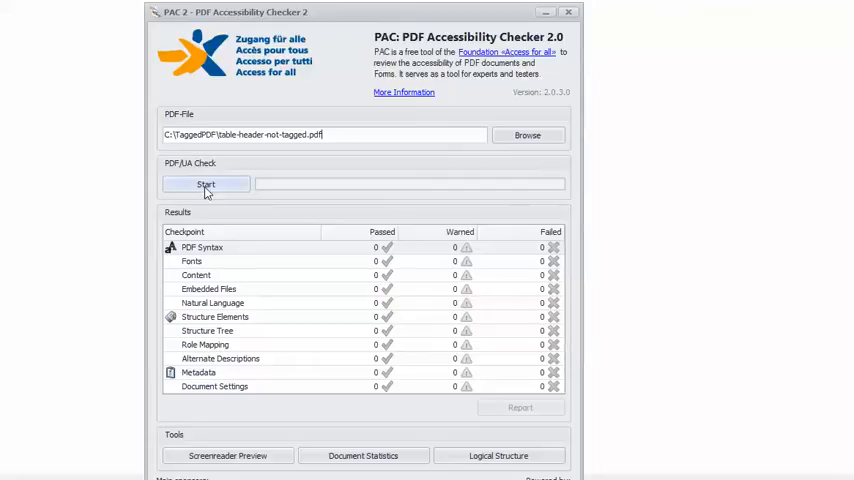
Step: Run the PAC 2 PDF/UA check on table-header-not-tagged.pdf
left_click(205, 184)
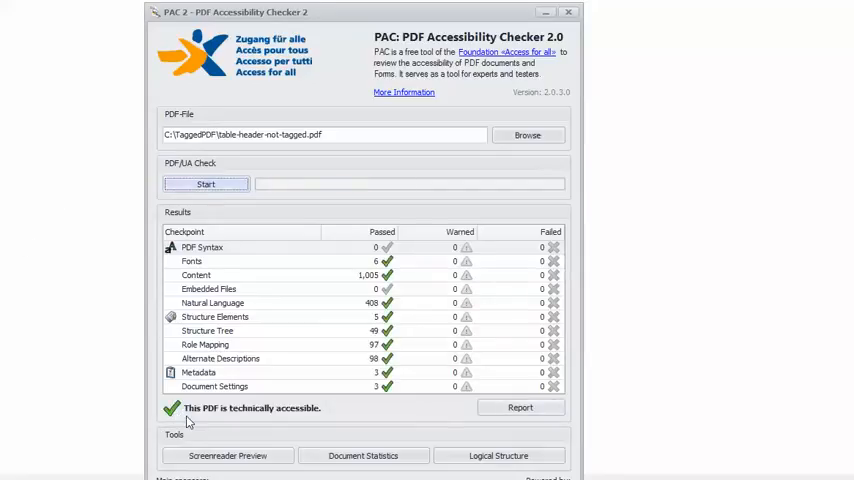
mouse_move(285, 425)
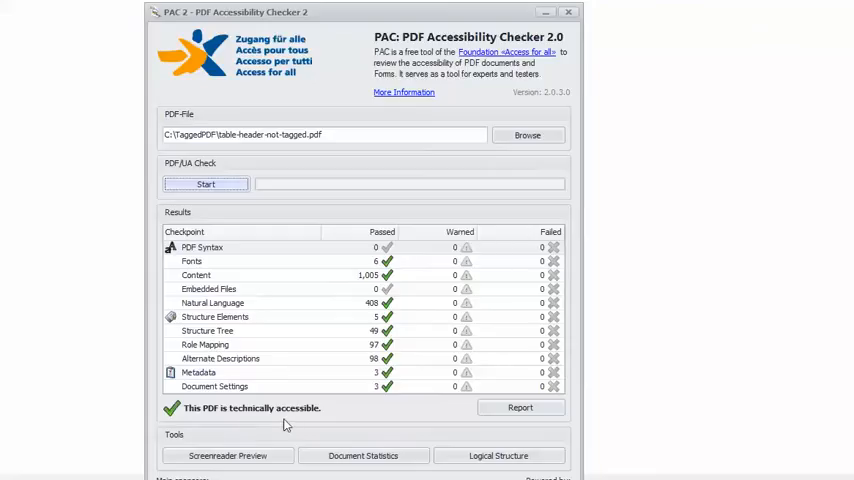
mouse_move(301, 425)
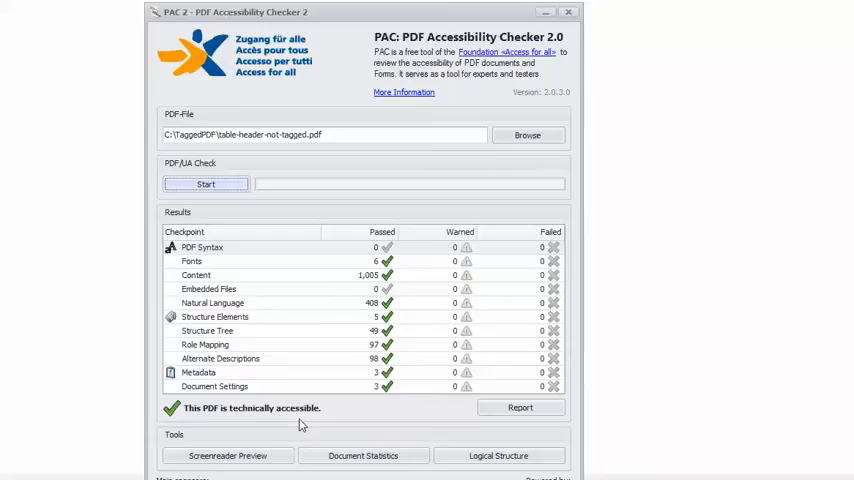
mouse_move(292, 425)
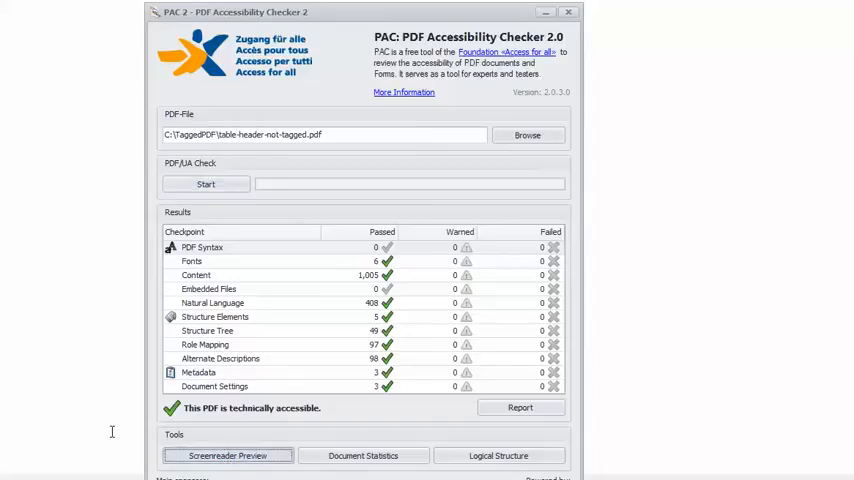
left_click(228, 455)
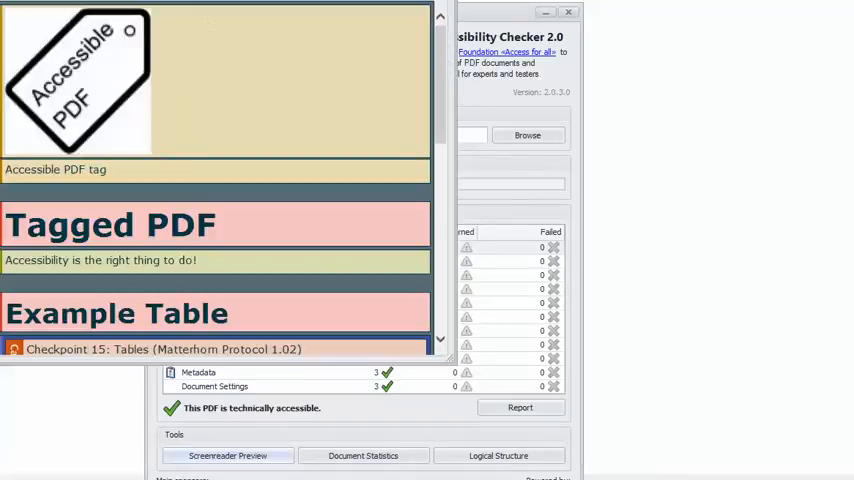
left_click(228, 455)
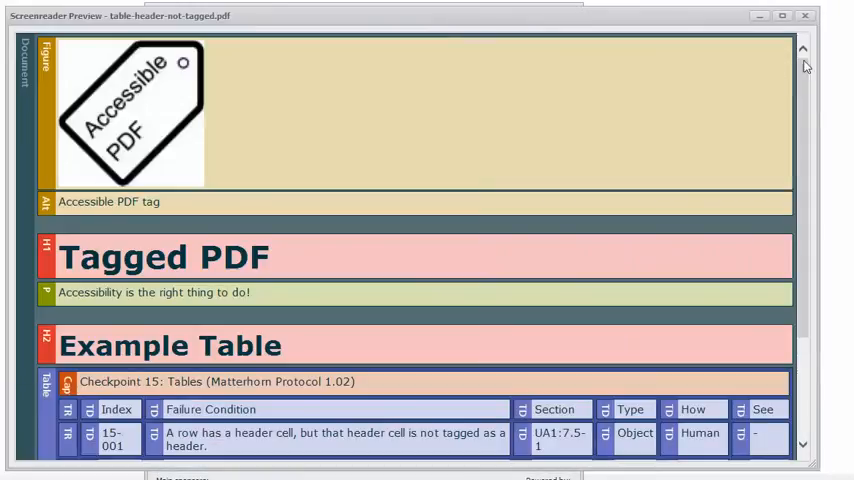
scroll("down", 3)
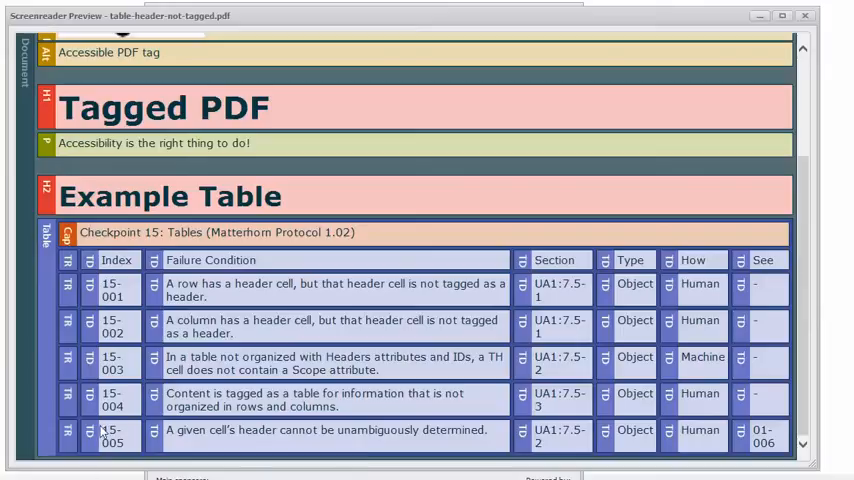
mouse_move(90, 270)
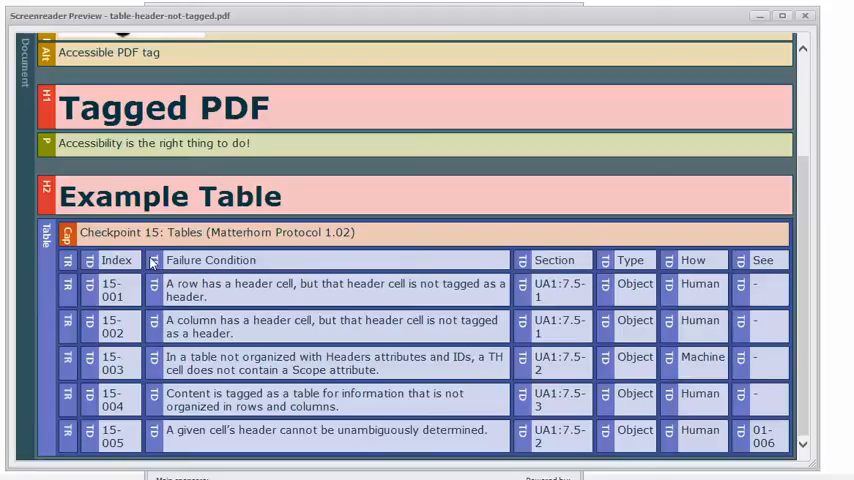
mouse_move(505, 272)
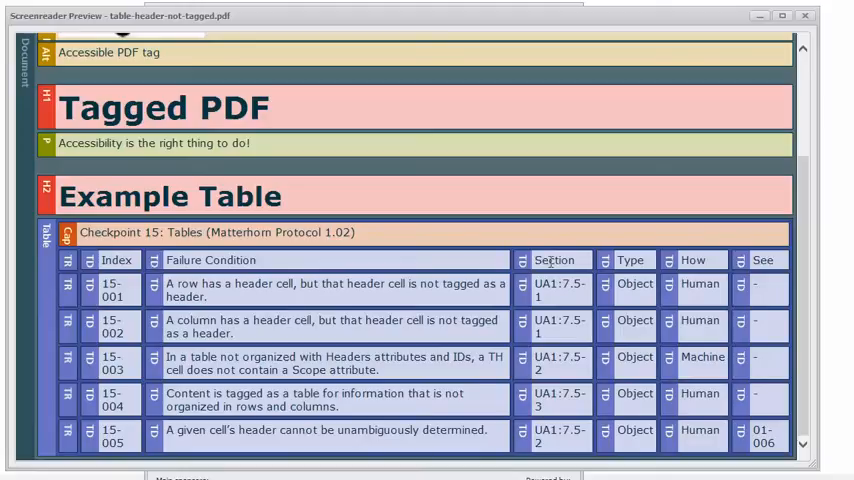
mouse_move(231, 453)
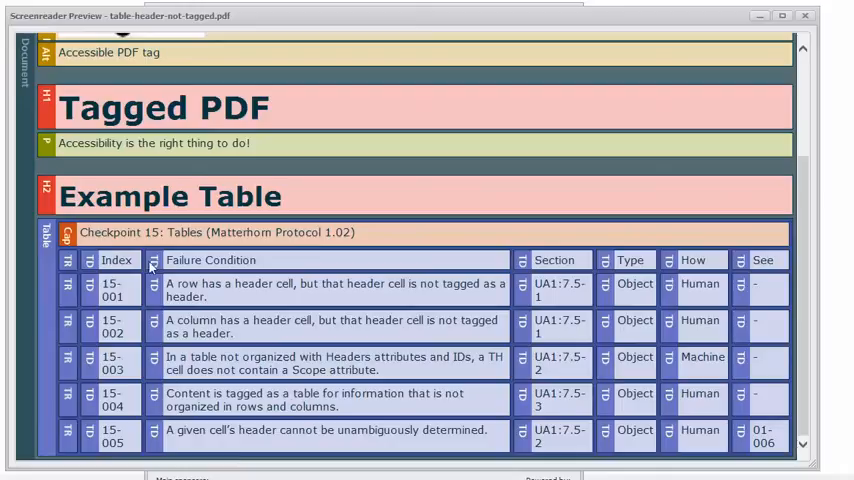
mouse_move(710, 264)
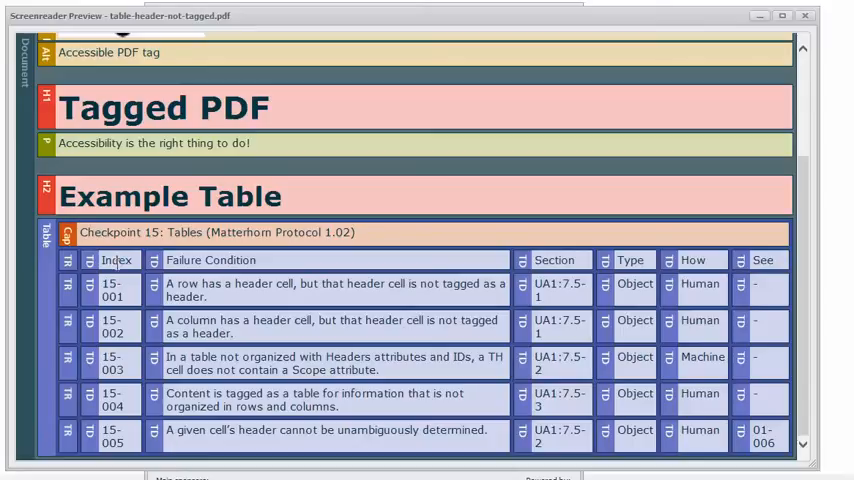
mouse_move(108, 318)
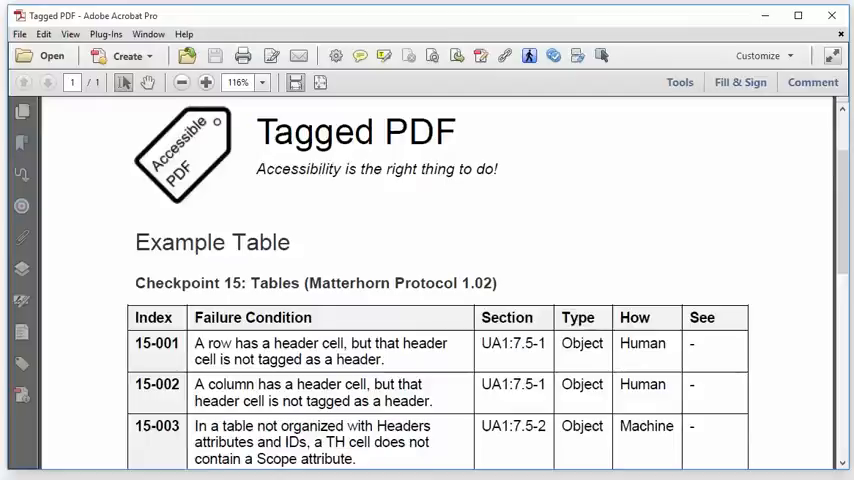
mouse_move(595, 125)
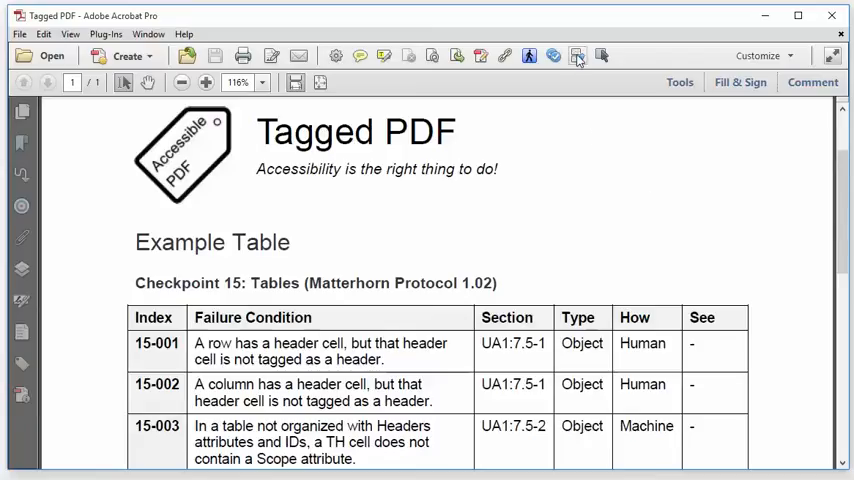
mouse_move(577, 55)
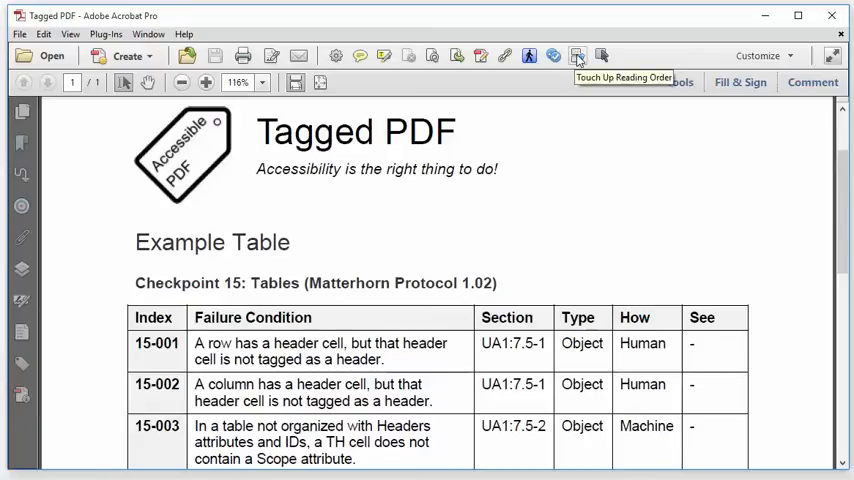
Step: Turn on Touch Up Reading Order, dismiss its dialog, and bring the example table into view
left_click(577, 55)
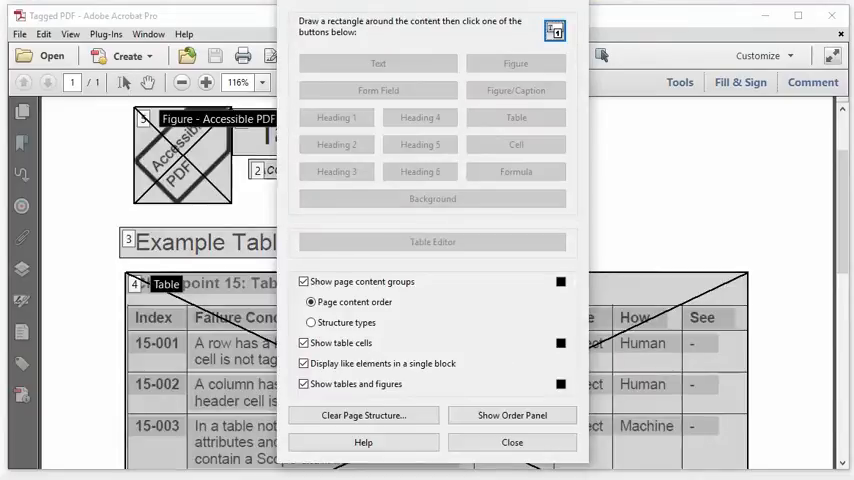
left_click(511, 442)
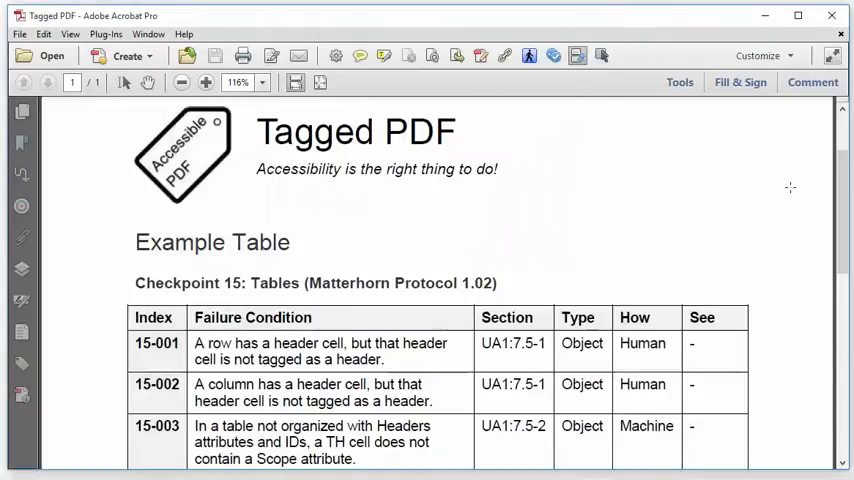
mouse_move(674, 255)
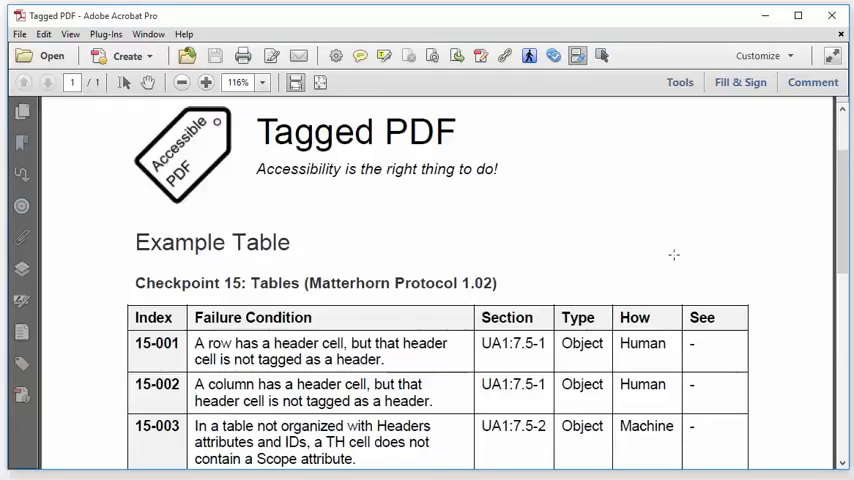
scroll("down", 3)
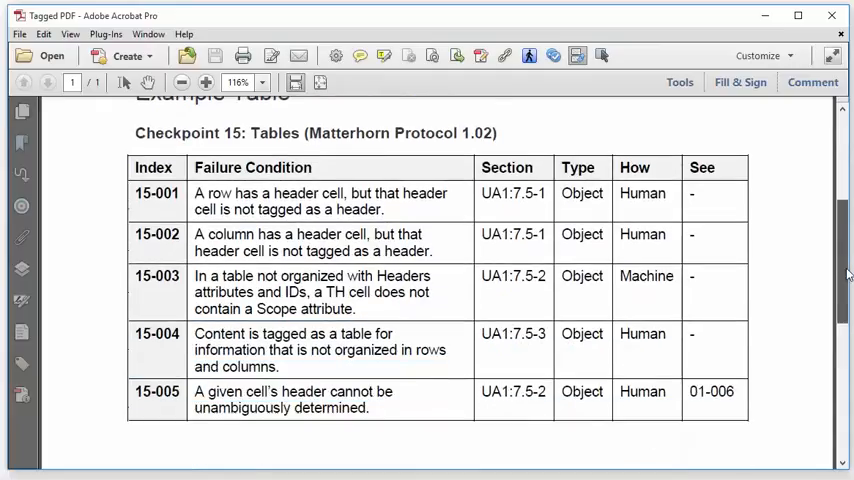
scroll("up", 3)
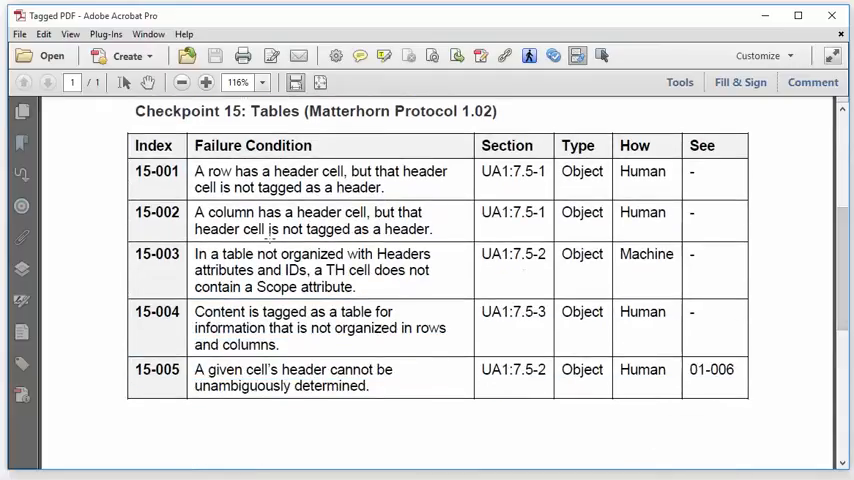
Step: Open the example table in Table Editor from the right-click menu
right_click(270, 230)
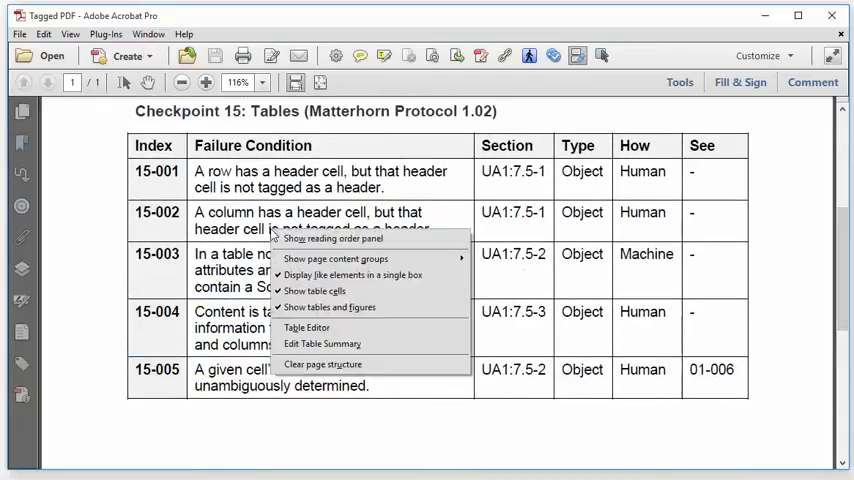
mouse_move(307, 328)
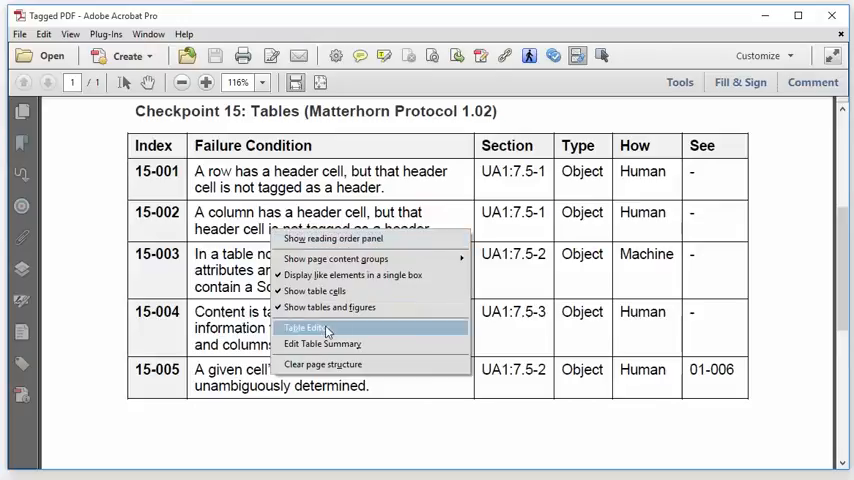
left_click(305, 328)
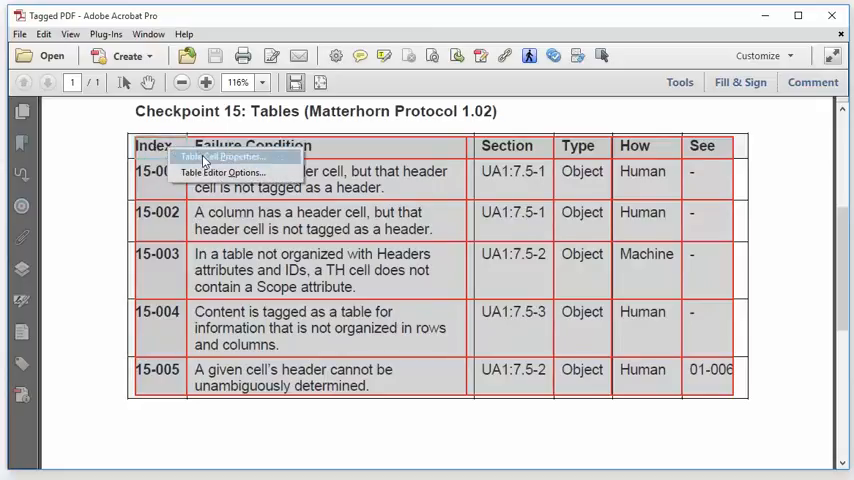
Step: Make the Index cell a Header Cell with Column scope in Table Cell Properties
left_click(233, 157)
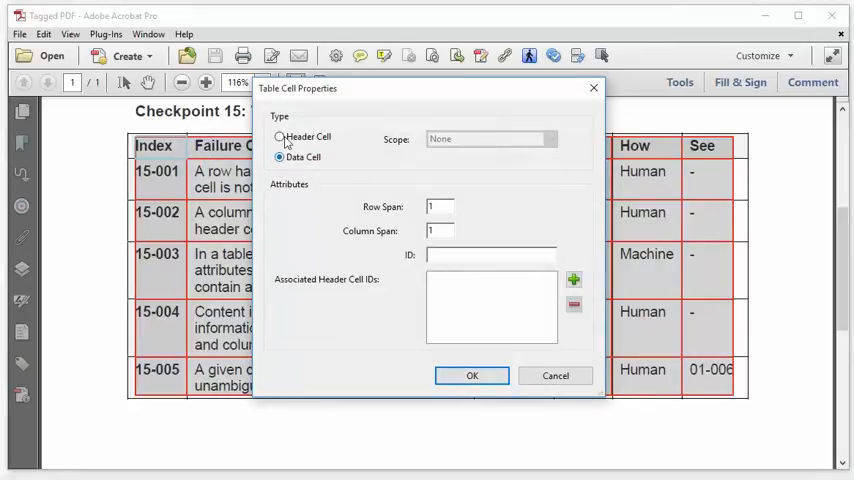
left_click(280, 137)
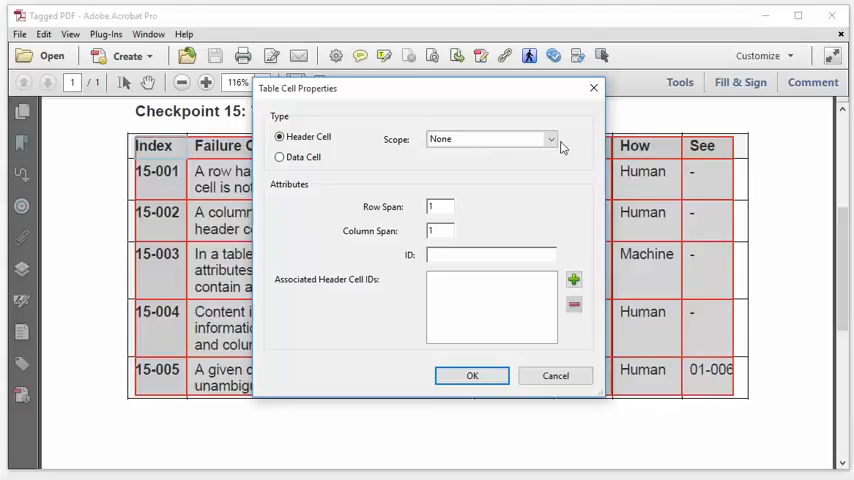
left_click(548, 139)
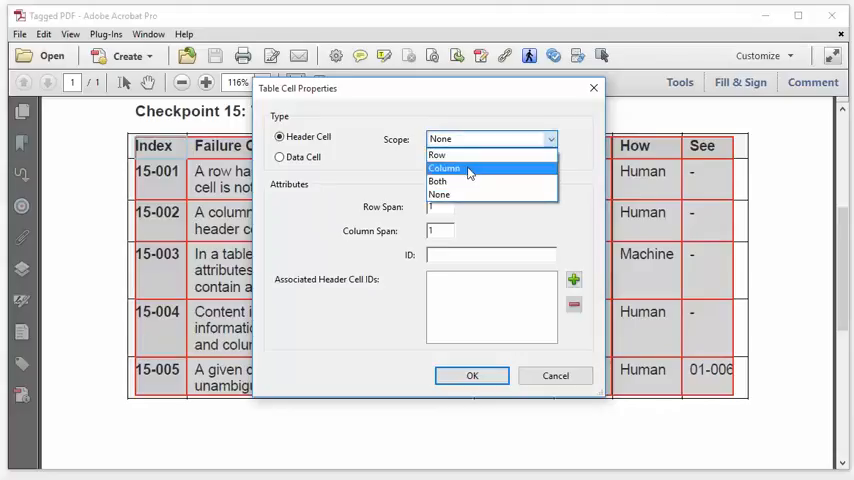
left_click(445, 167)
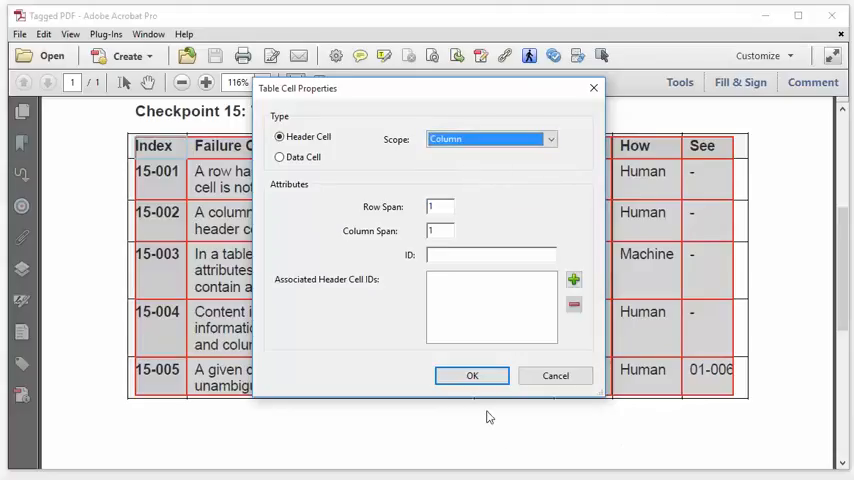
left_click(472, 375)
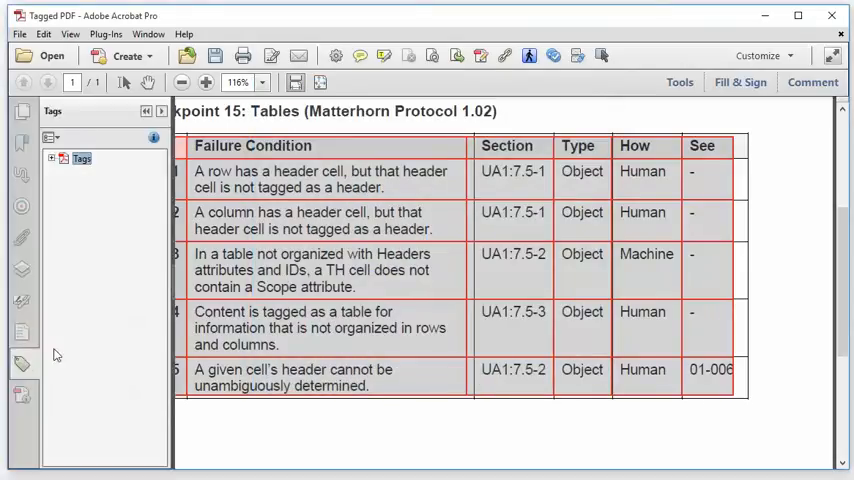
Step: Expand Tags > Document > Table > first TR and select the Index cell's TH tag
left_click(52, 158)
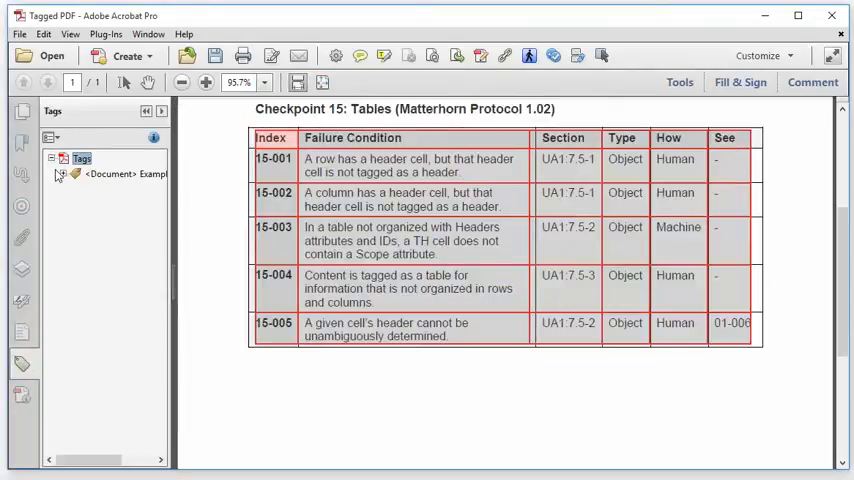
left_click(60, 173)
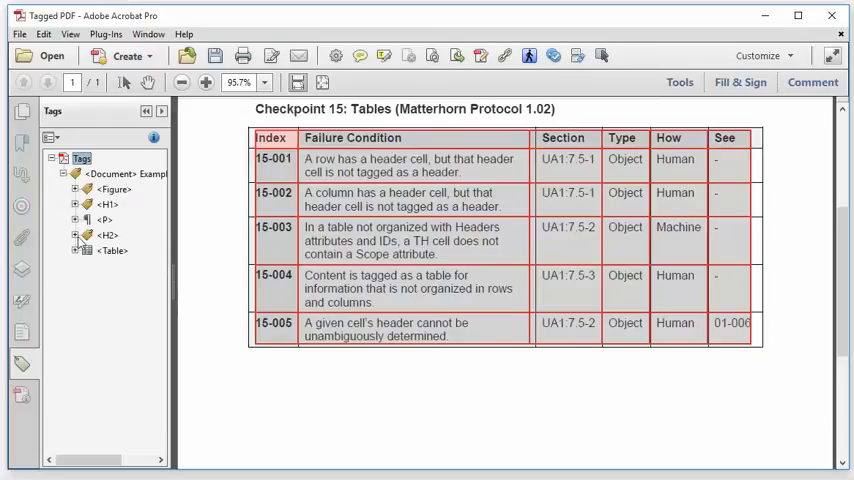
left_click(76, 250)
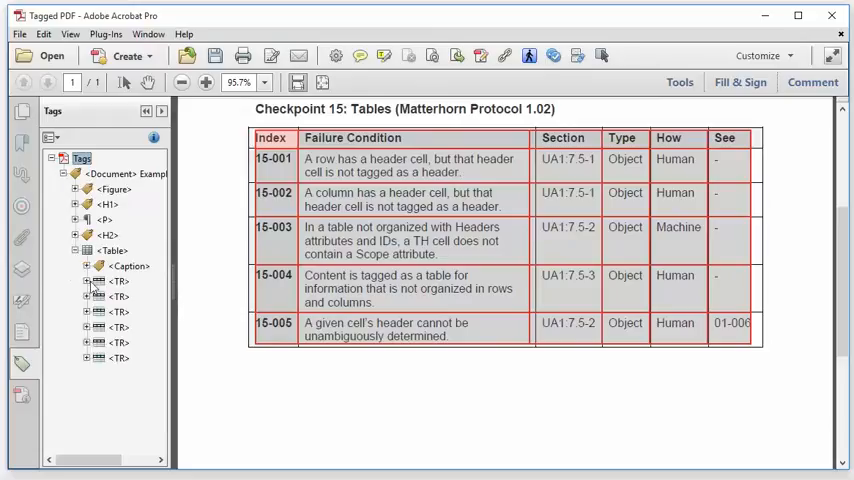
left_click(87, 281)
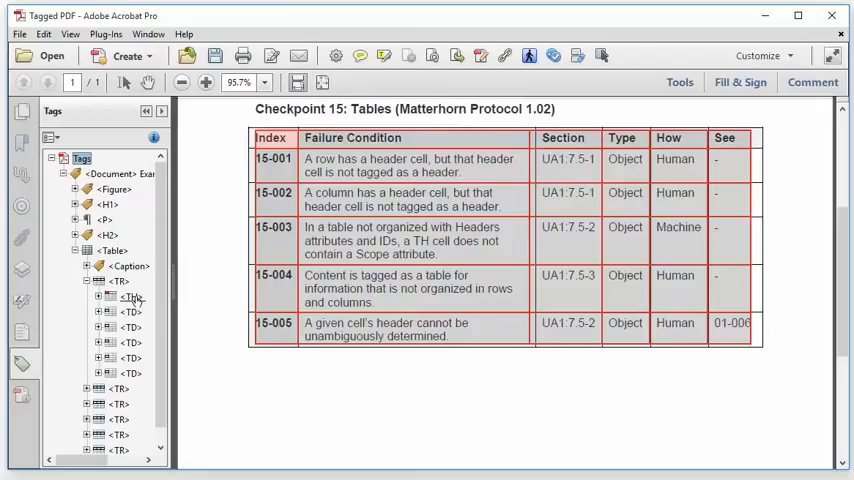
left_click(131, 297)
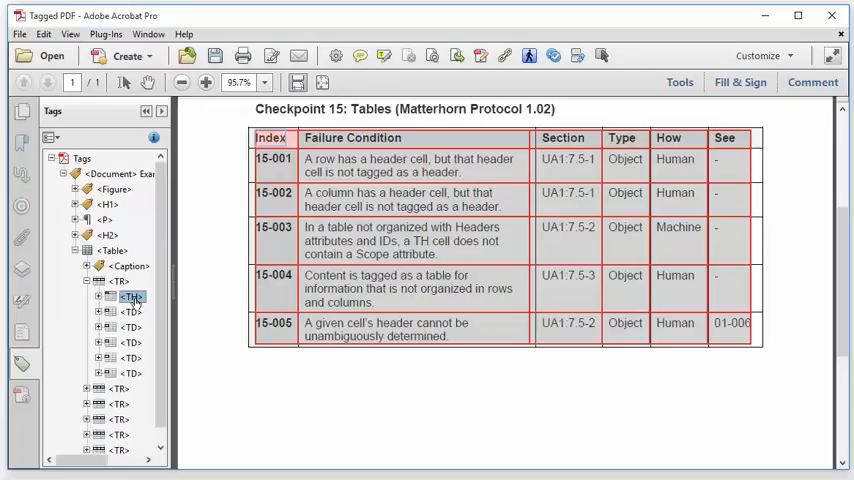
Step: Open Object Properties for the first row's TH tag, showing Table Header Cell type
right_click(131, 297)
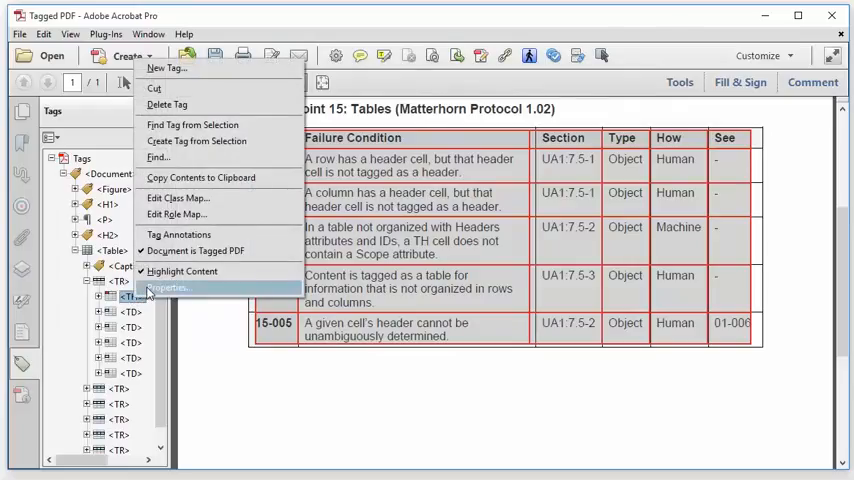
left_click(167, 288)
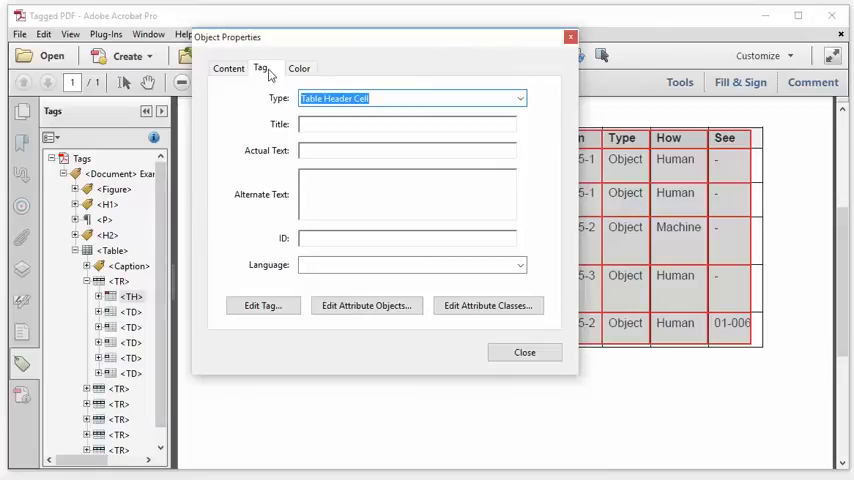
mouse_move(367, 305)
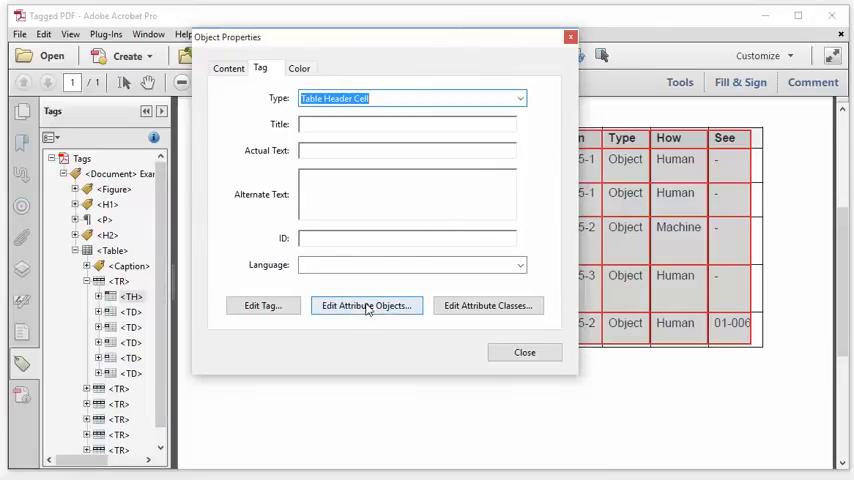
Step: Inspect the TH tag's Attribute Object 2, confirming /O /Table and /Scope /Column
left_click(366, 305)
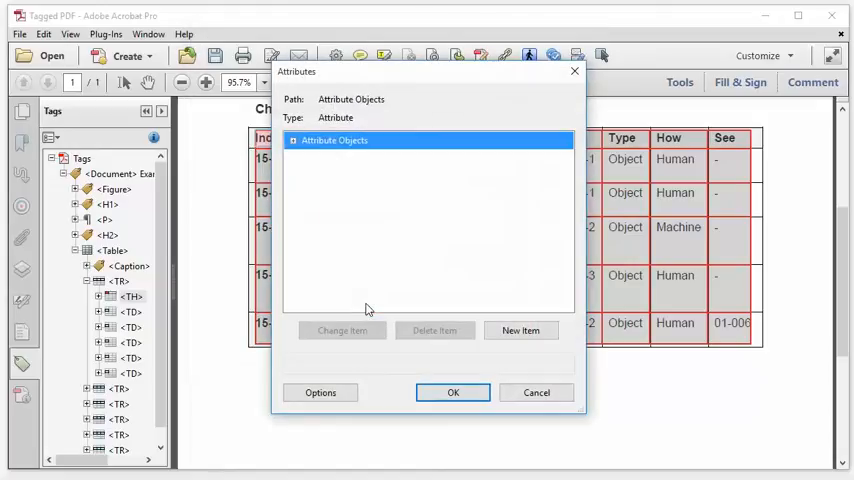
left_click(293, 140)
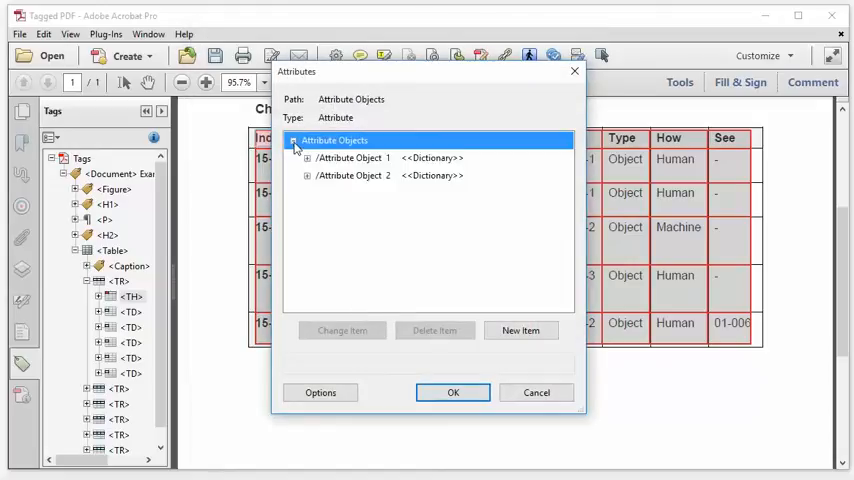
mouse_move(383, 184)
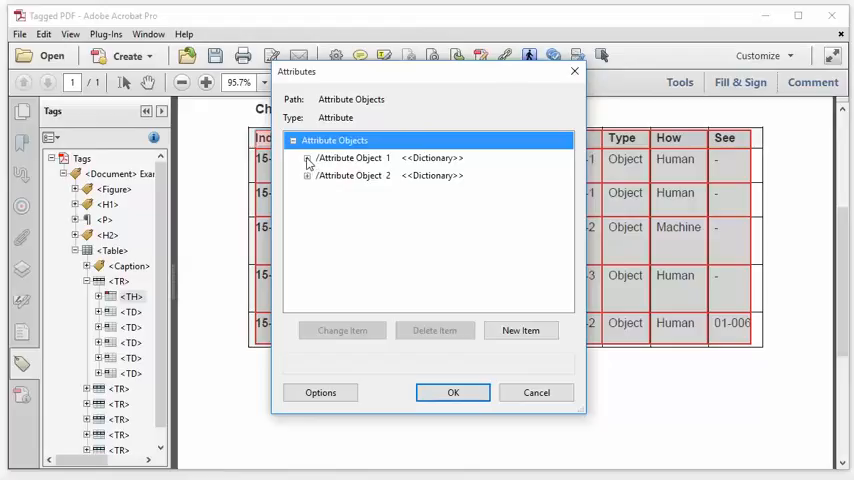
left_click(307, 158)
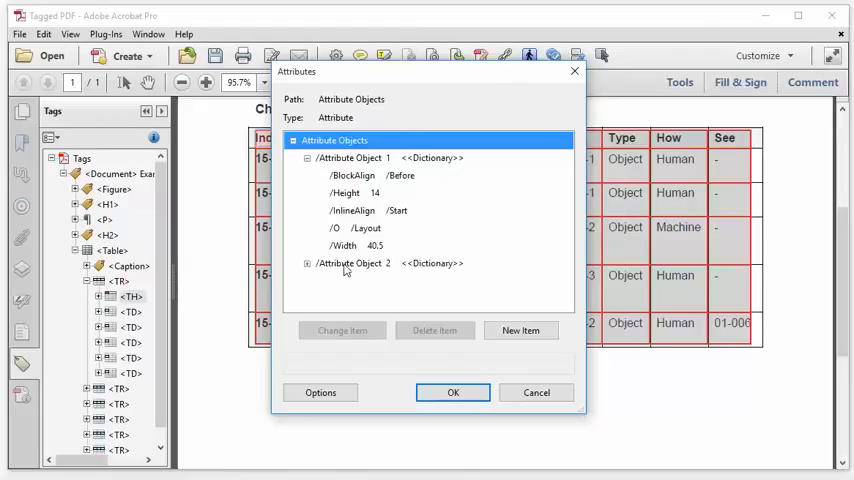
left_click(308, 157)
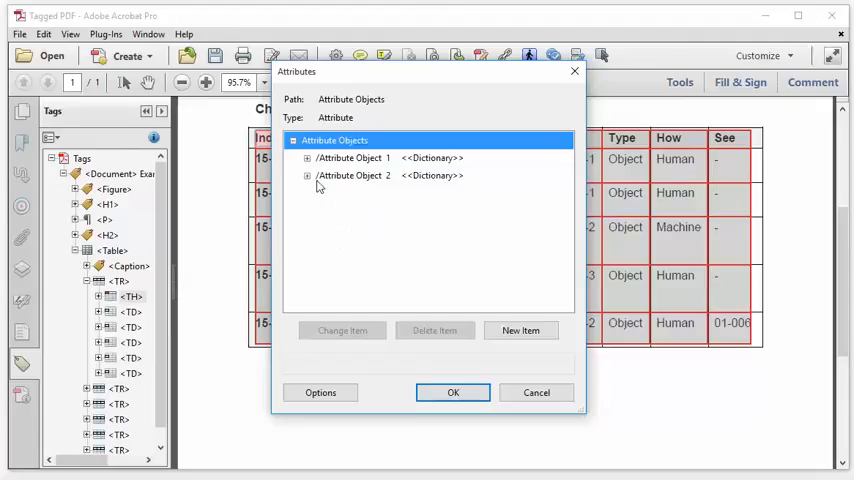
left_click(308, 175)
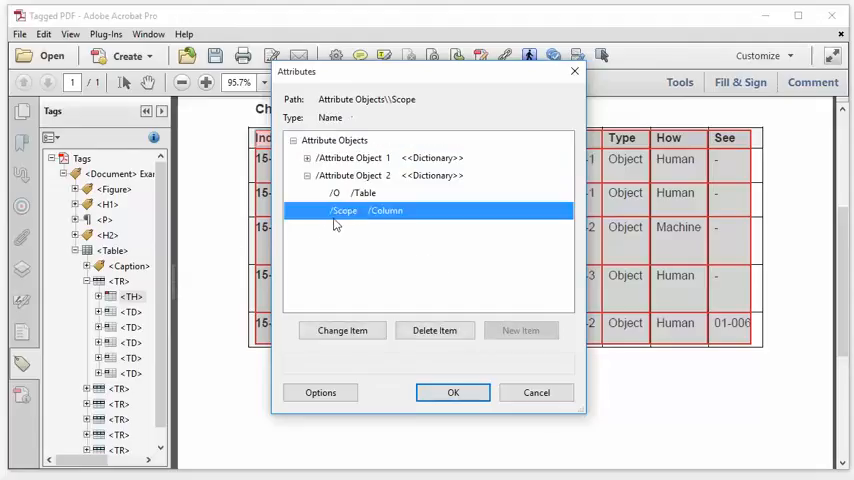
left_click(355, 192)
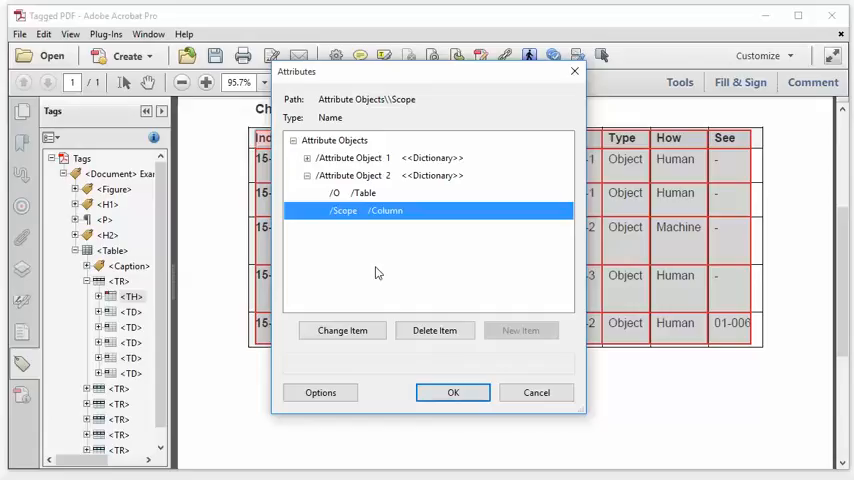
mouse_move(491, 381)
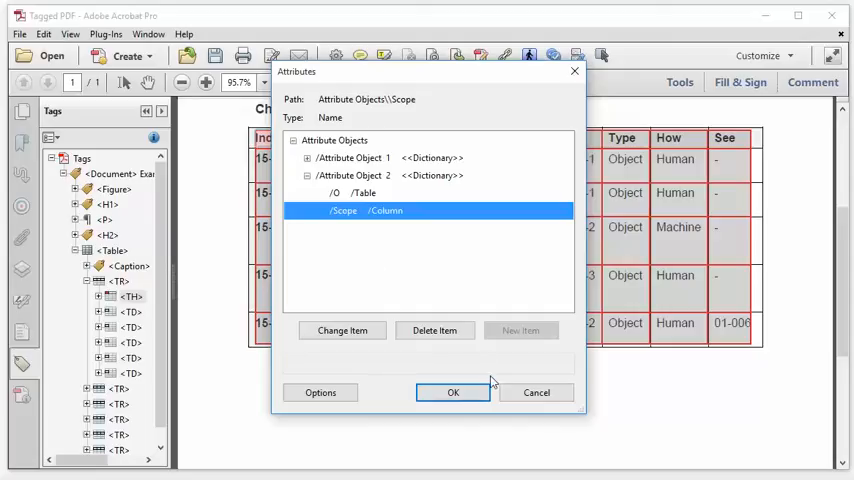
mouse_move(503, 281)
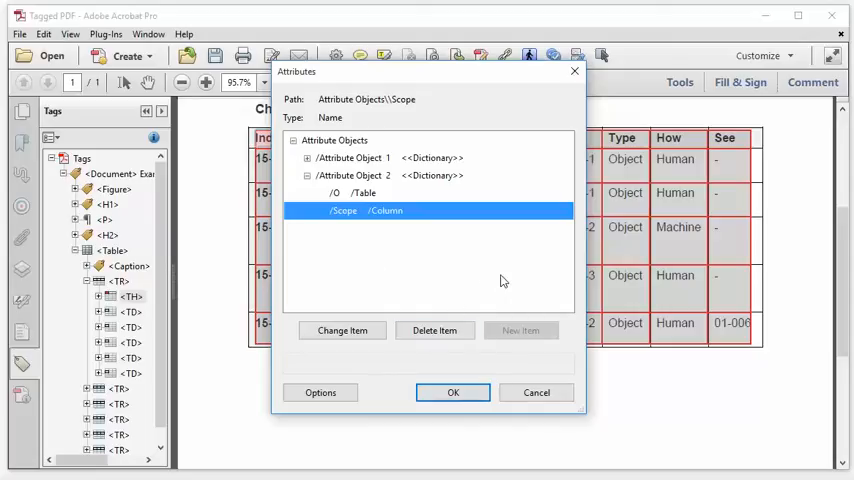
Step: Retag the first row's second cell as Table Header Cell (TH) and close the dialogs
left_click(452, 392)
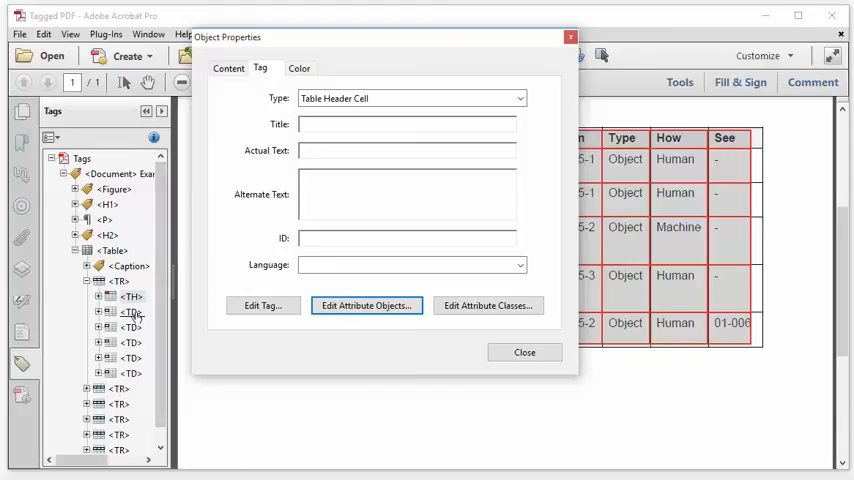
left_click(131, 311)
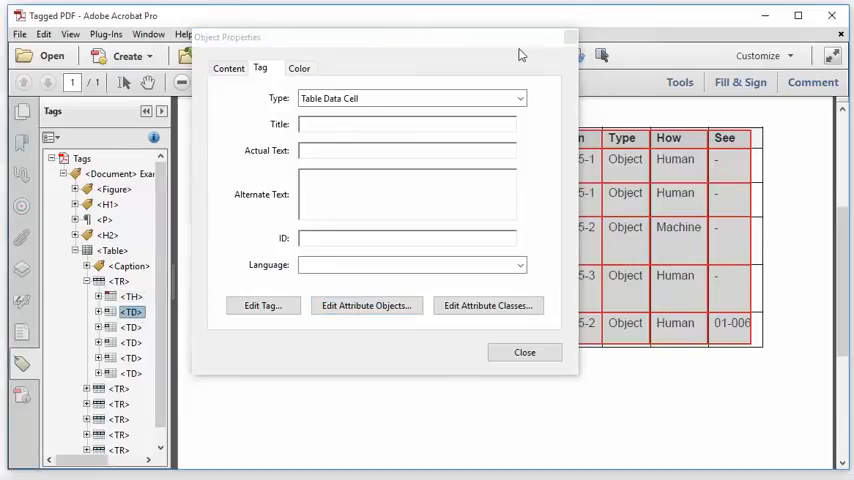
left_click(524, 352)
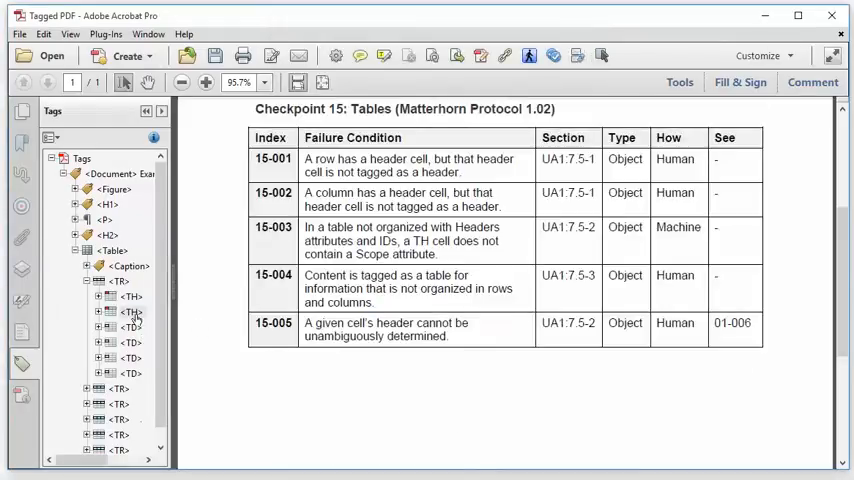
Step: Open the new TH cell's tag properties and view its attribute objects
left_click(131, 312)
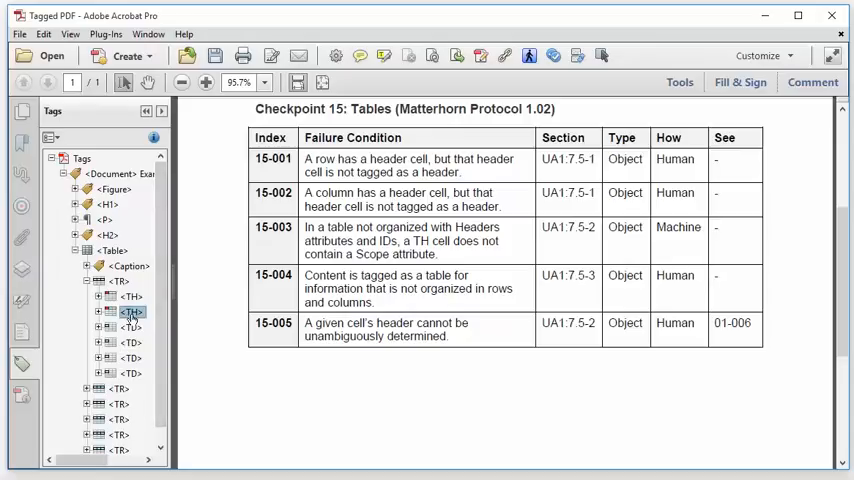
right_click(131, 313)
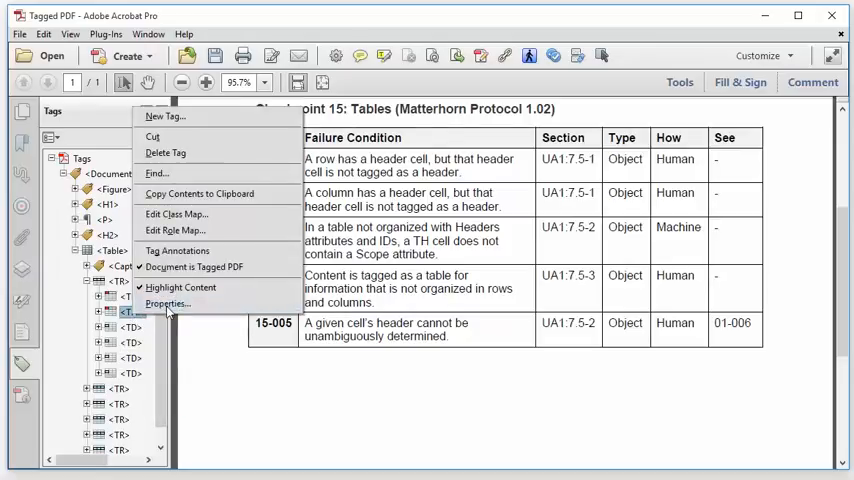
left_click(168, 304)
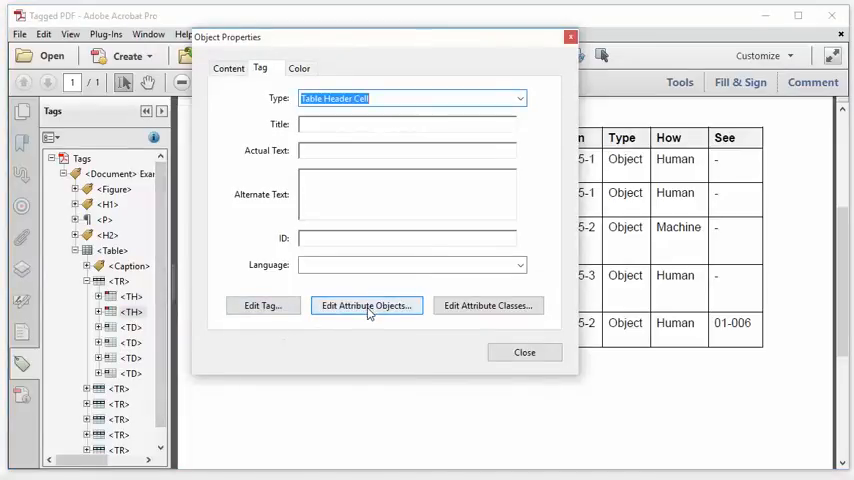
left_click(366, 305)
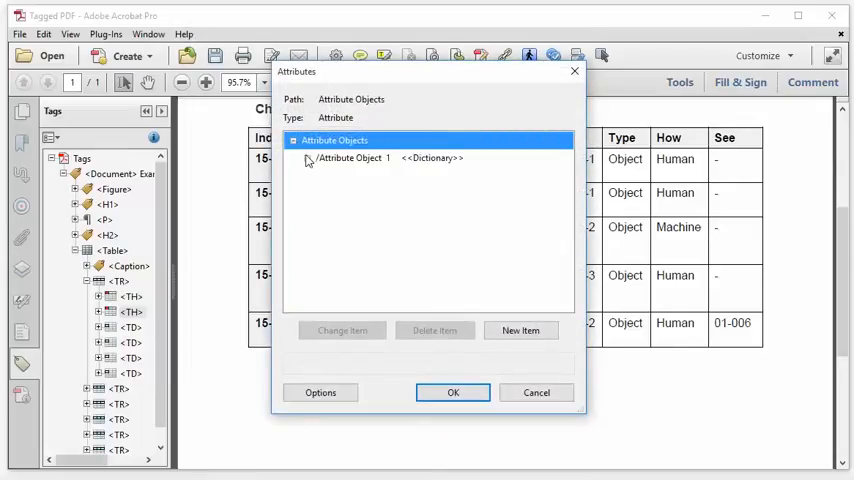
left_click(307, 158)
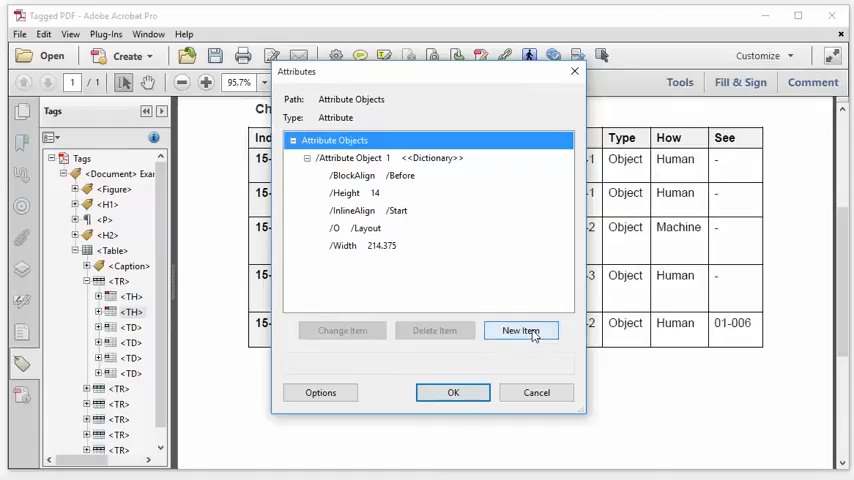
Step: Add a second attribute object with O set to Table, and select it
left_click(521, 330)
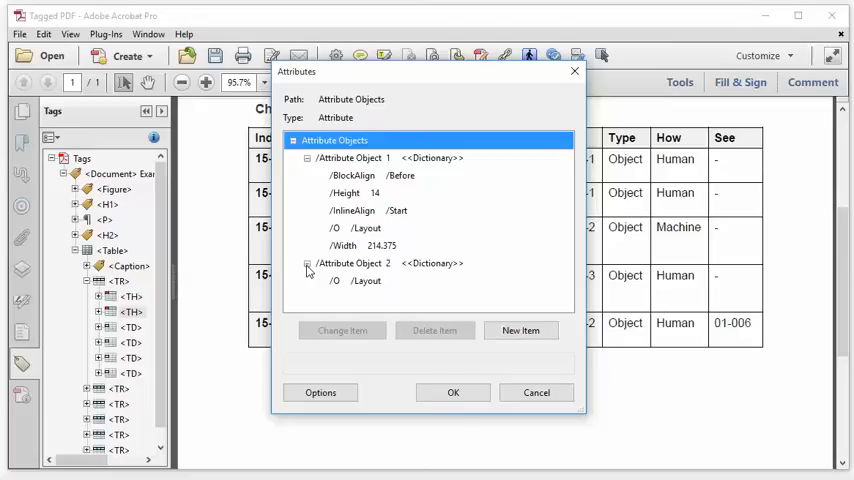
left_click(365, 281)
type("Tab")
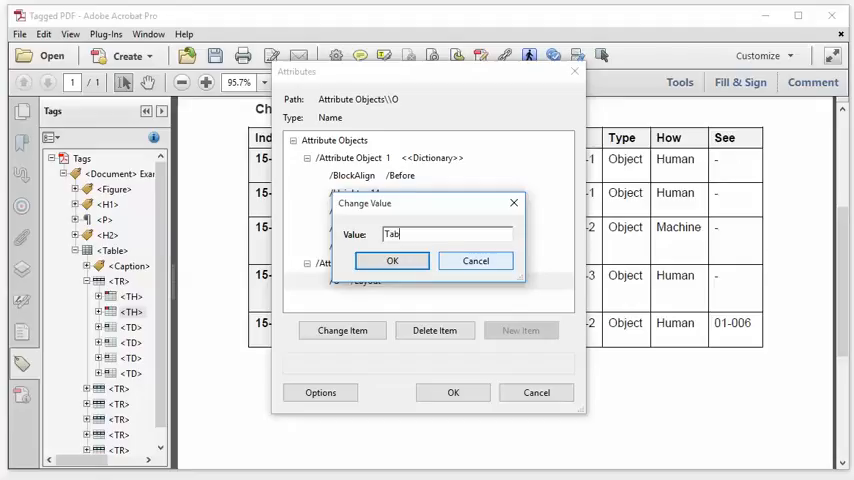
type("le")
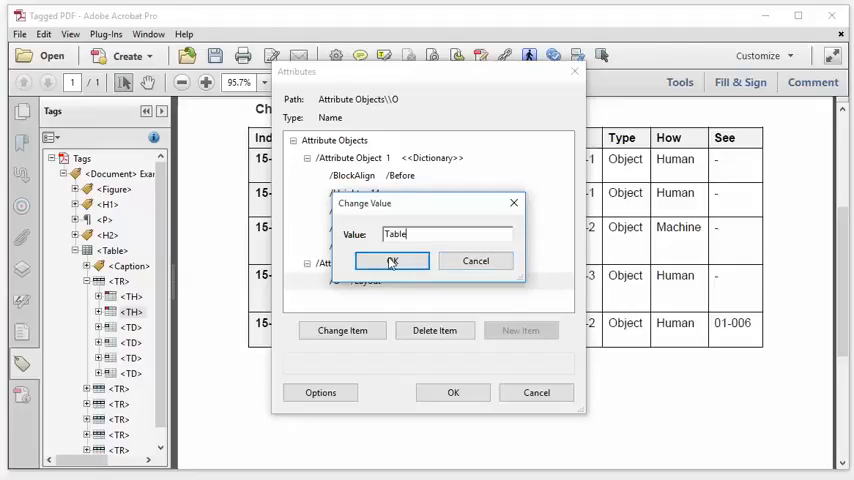
left_click(391, 261)
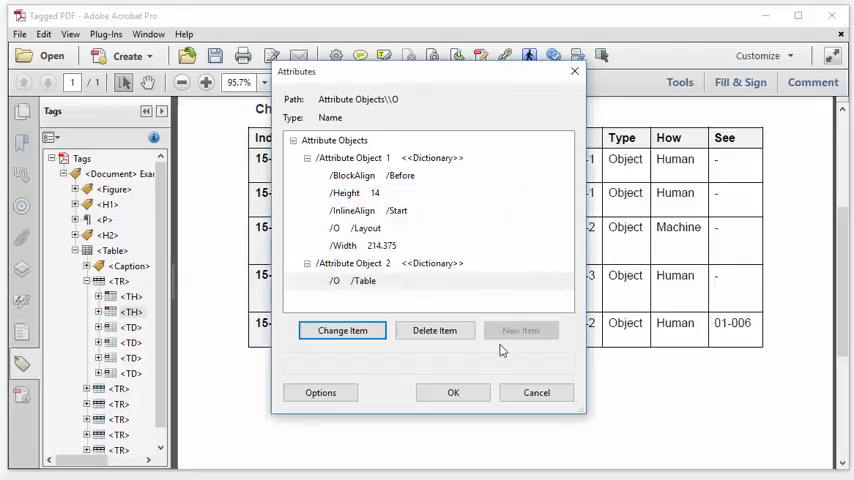
left_click(360, 263)
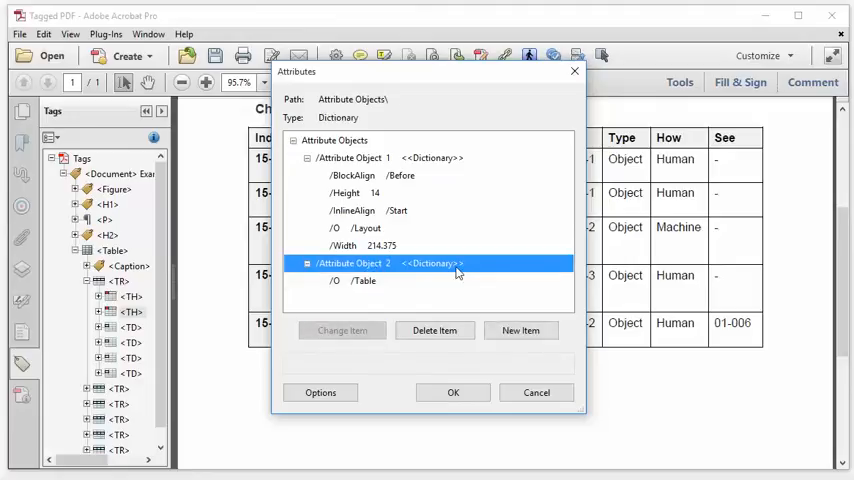
Step: Add a Scope key with value Column and value type Name to Attribute Object 2
left_click(520, 330)
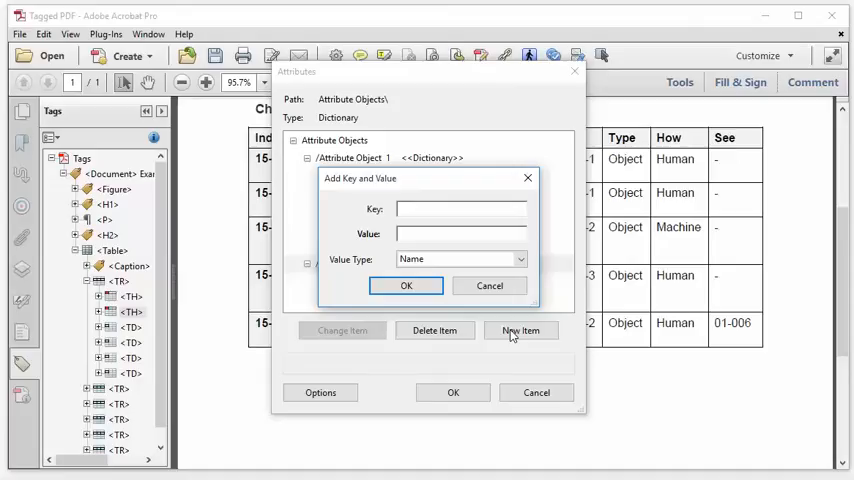
type("Scope")
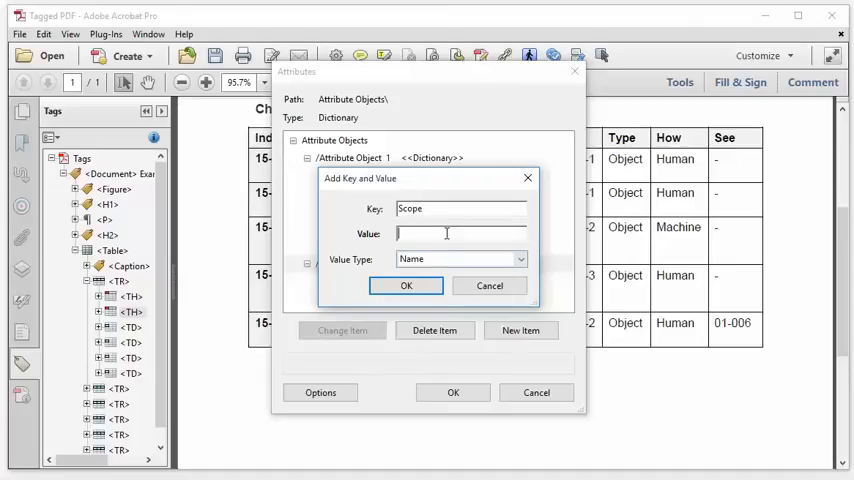
type("C")
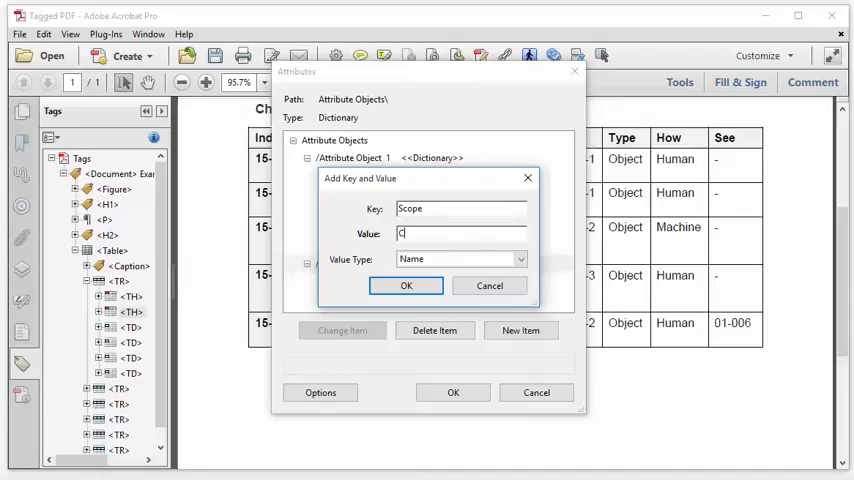
type("olumn")
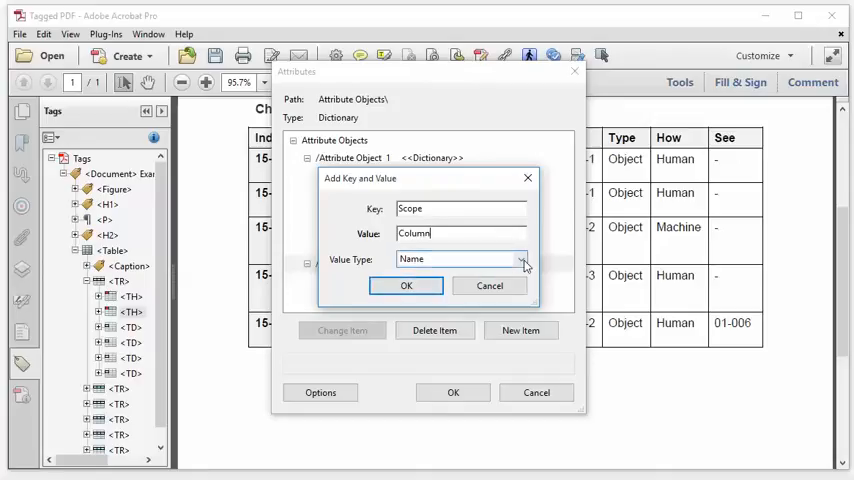
left_click(519, 259)
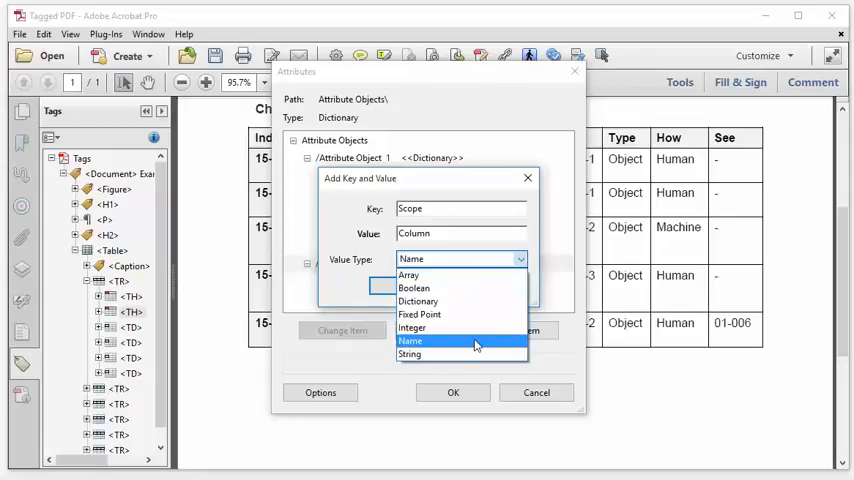
left_click(411, 340)
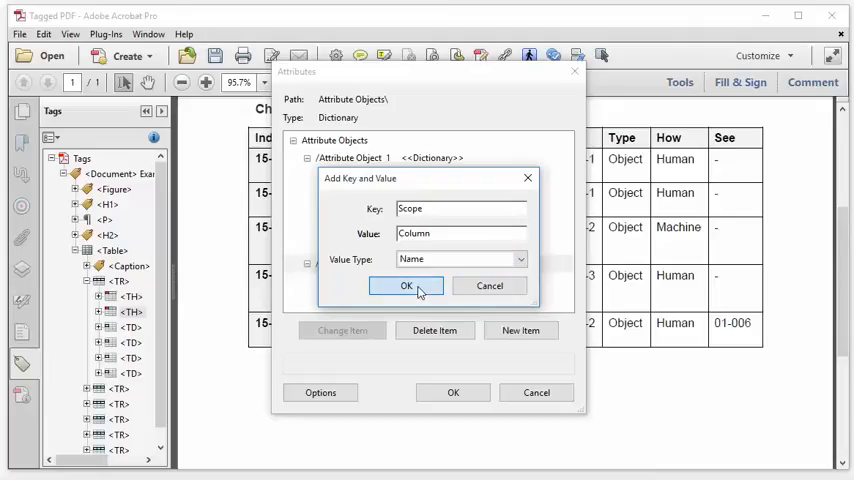
left_click(406, 286)
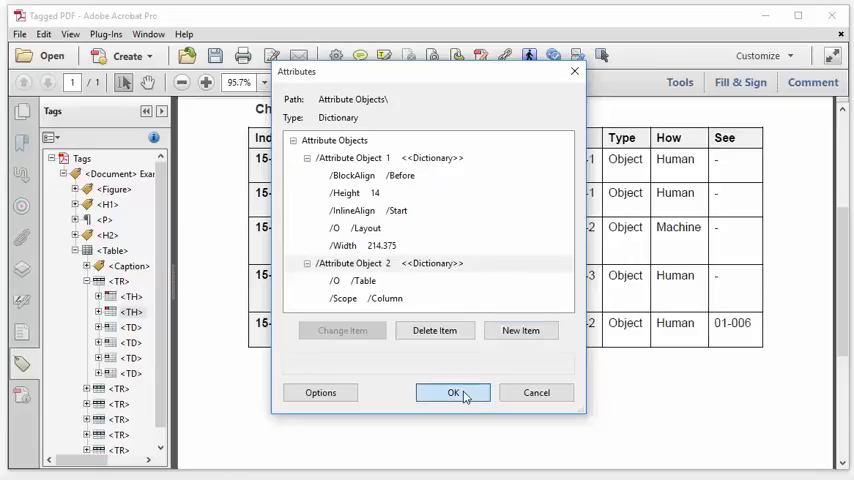
Step: Close tag properties and make the Section, Type, How and See headings Column-scope header cells
left_click(452, 392)
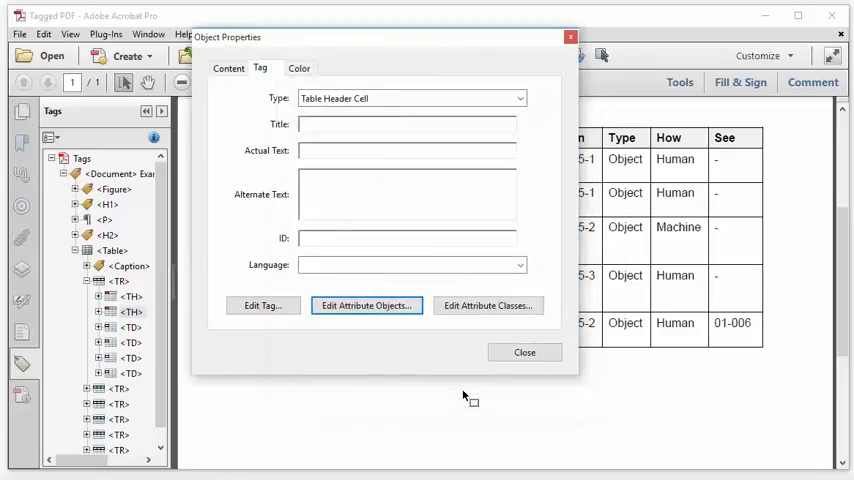
left_click(524, 352)
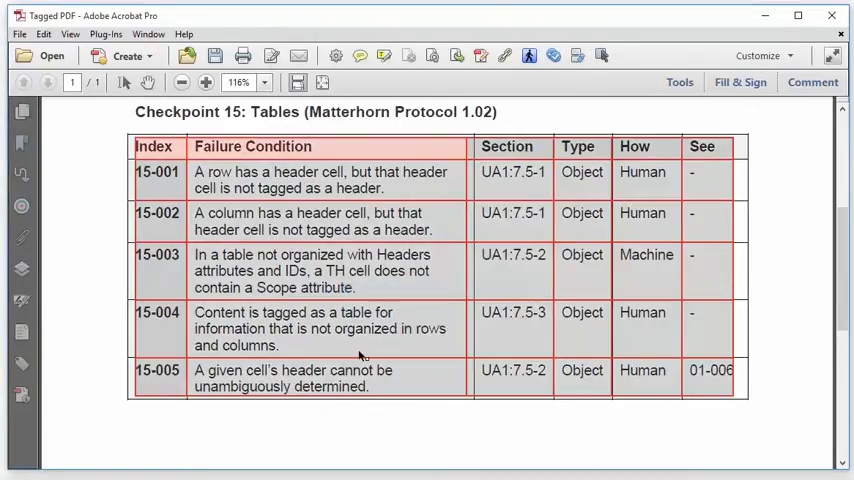
mouse_move(337, 350)
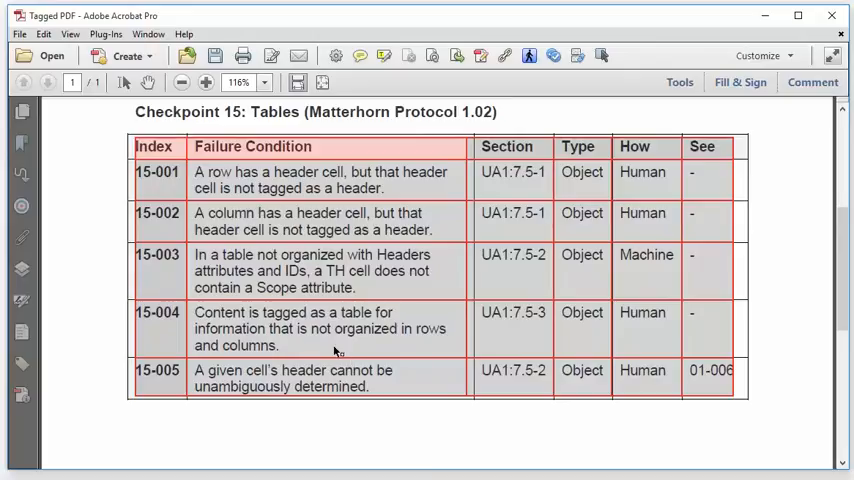
mouse_move(167, 207)
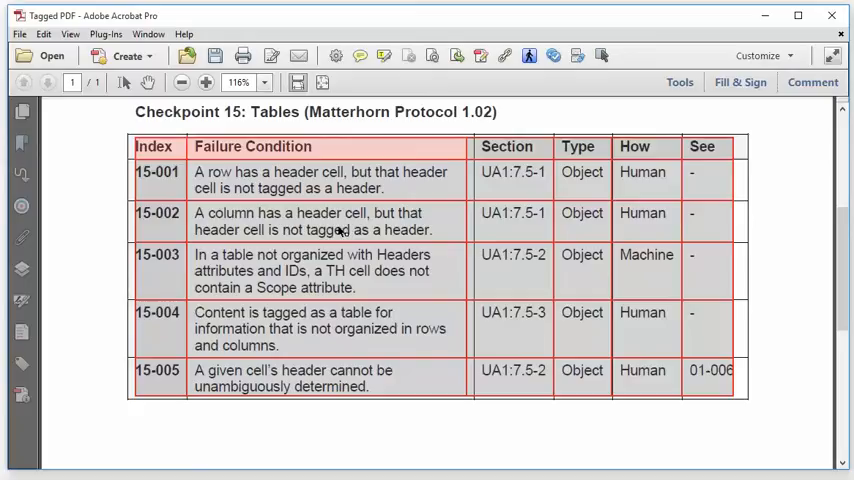
mouse_move(525, 153)
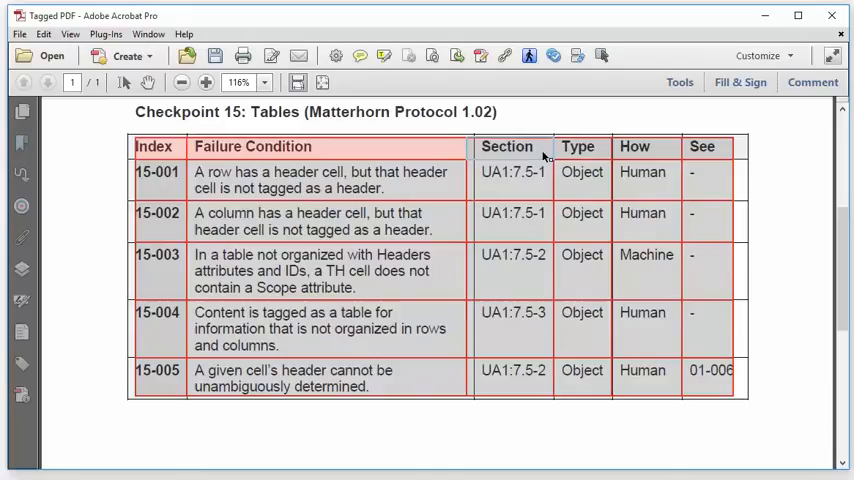
mouse_move(638, 153)
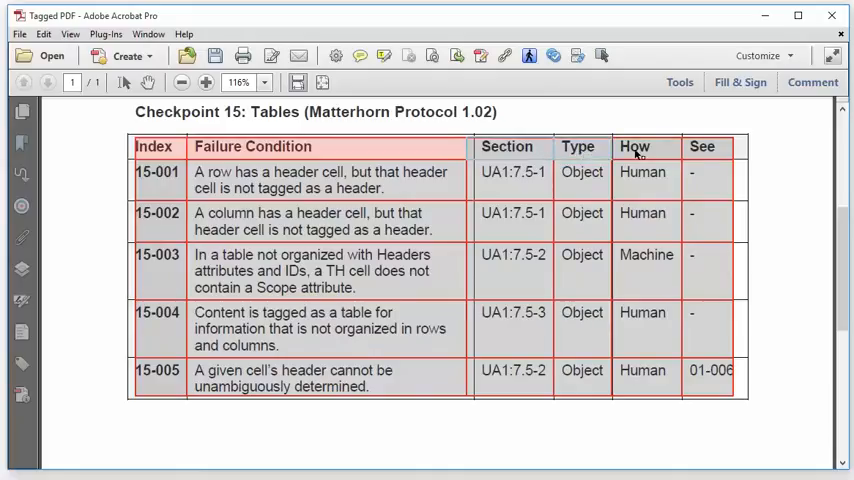
mouse_move(710, 155)
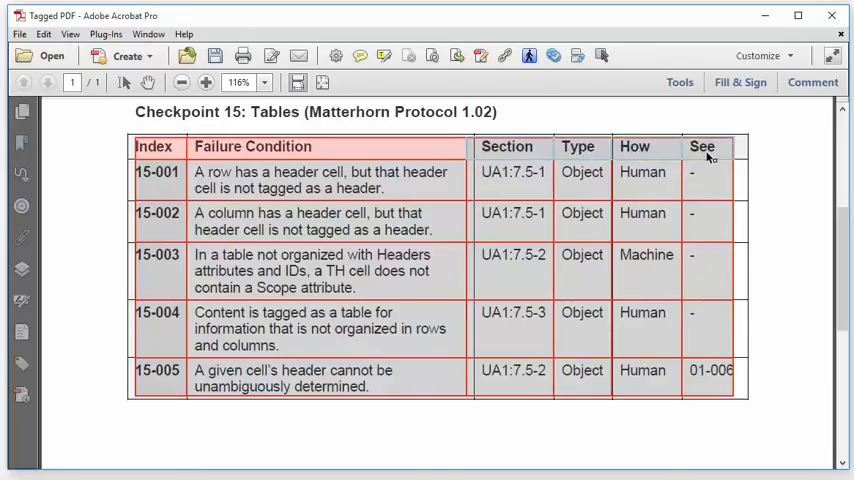
mouse_move(723, 213)
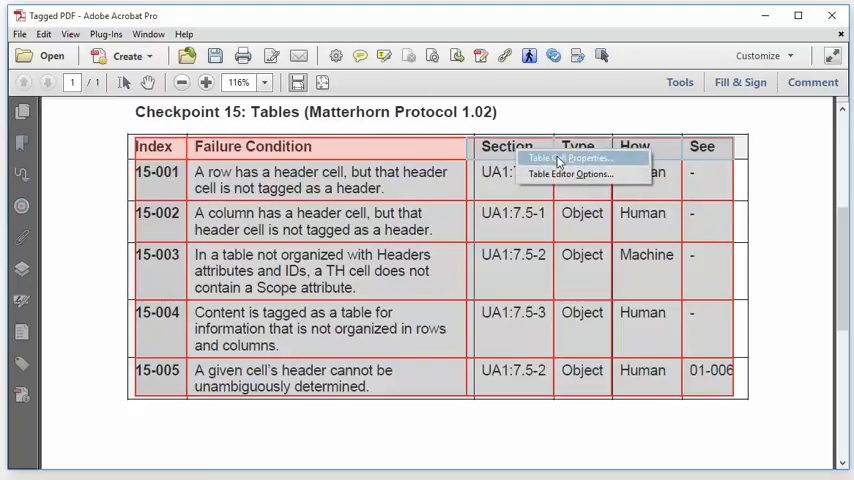
left_click(580, 158)
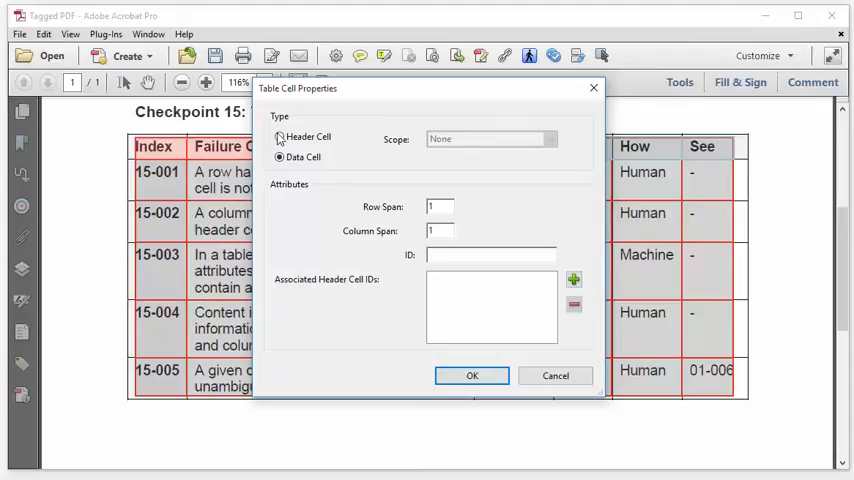
left_click(280, 136)
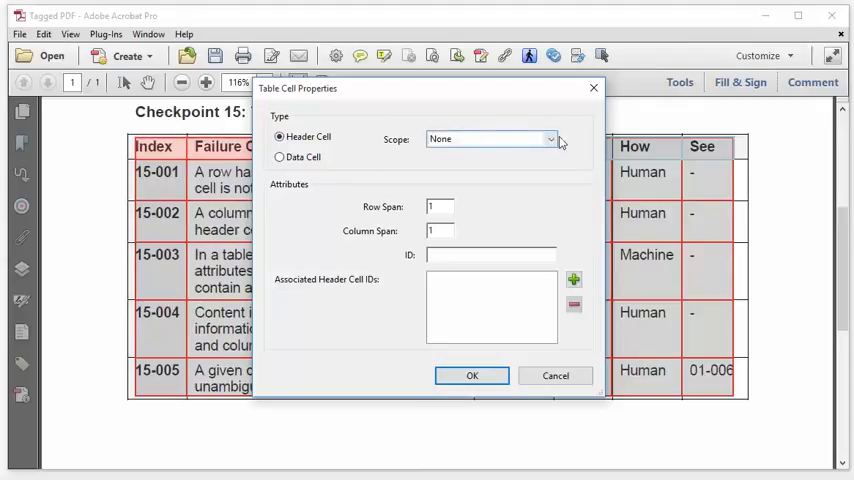
left_click(549, 139)
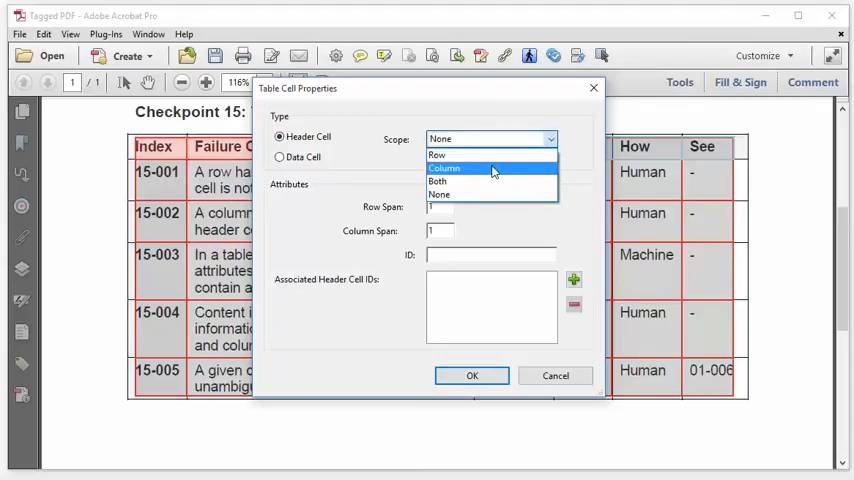
left_click(443, 167)
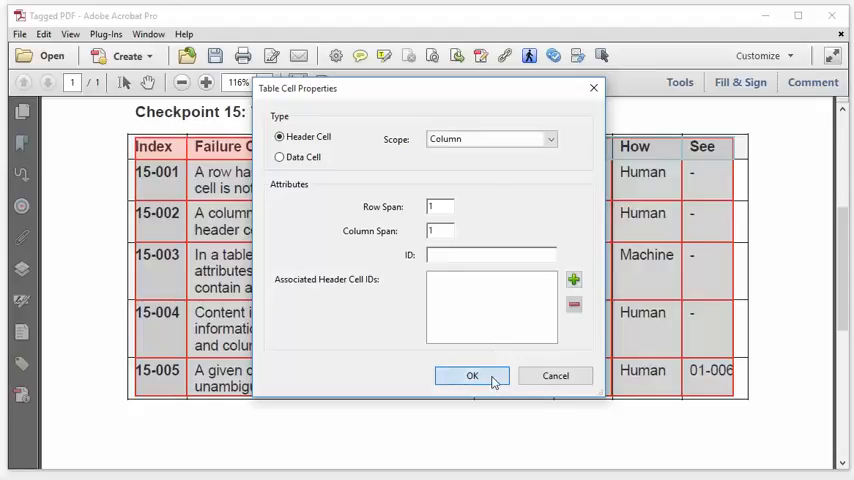
left_click(471, 375)
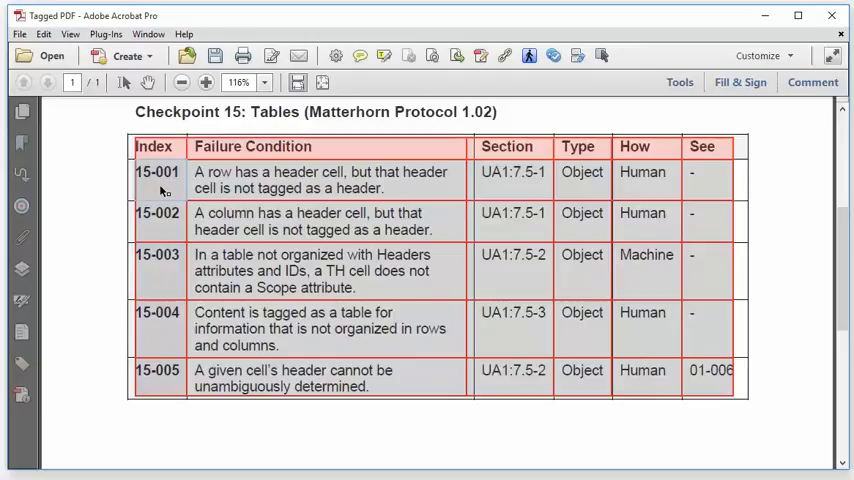
mouse_move(164, 224)
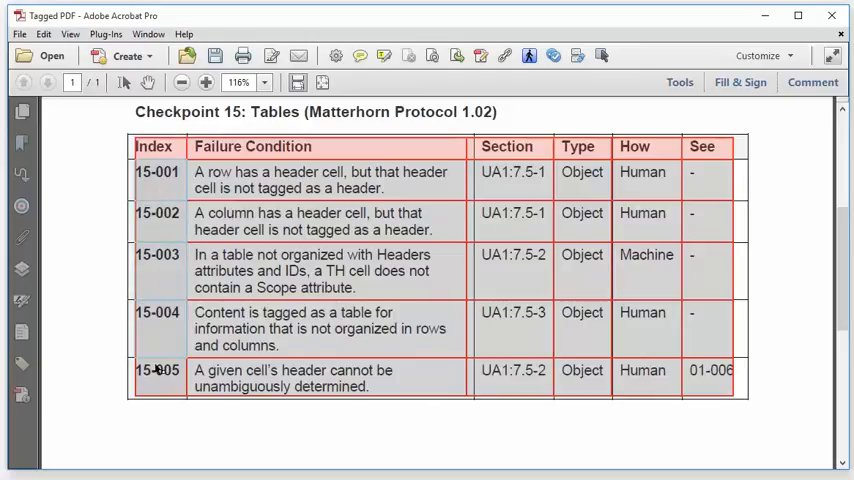
Step: Set index cells 15-001 through 15-005 as header cells with Row scope
right_click(157, 322)
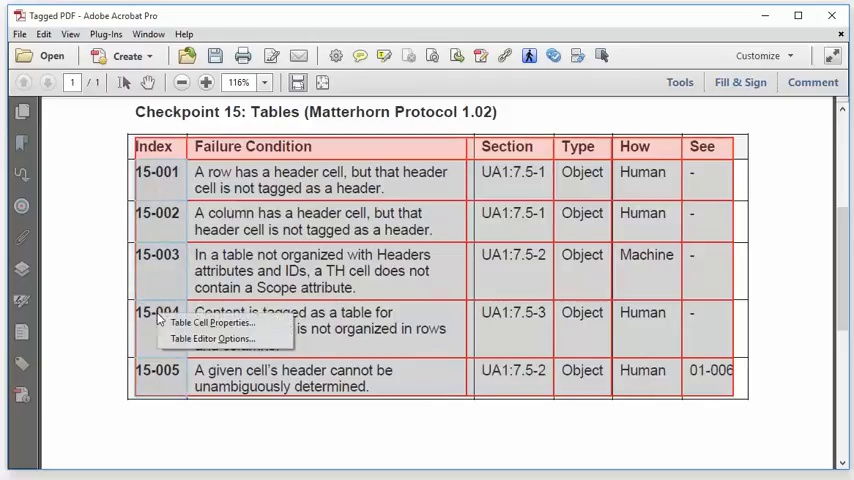
mouse_move(210, 322)
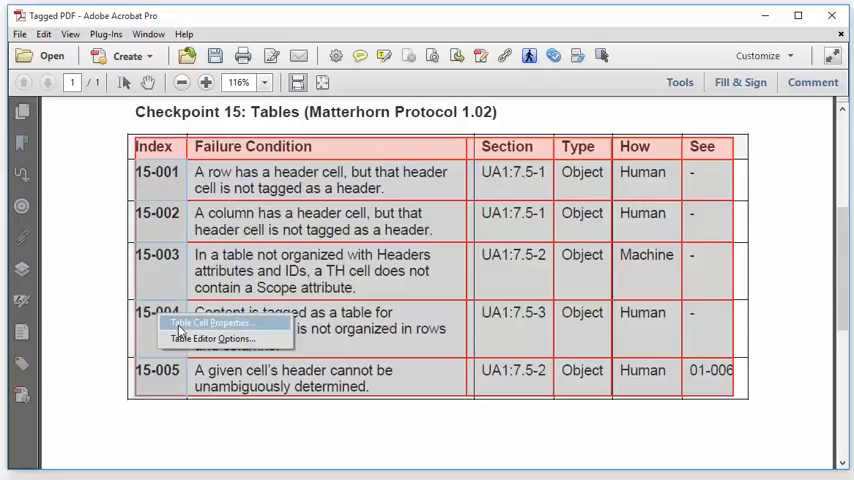
left_click(209, 322)
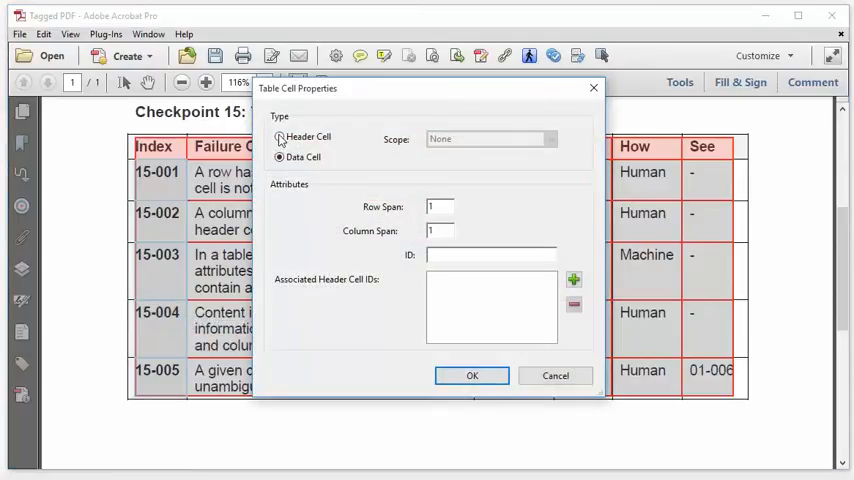
left_click(550, 139)
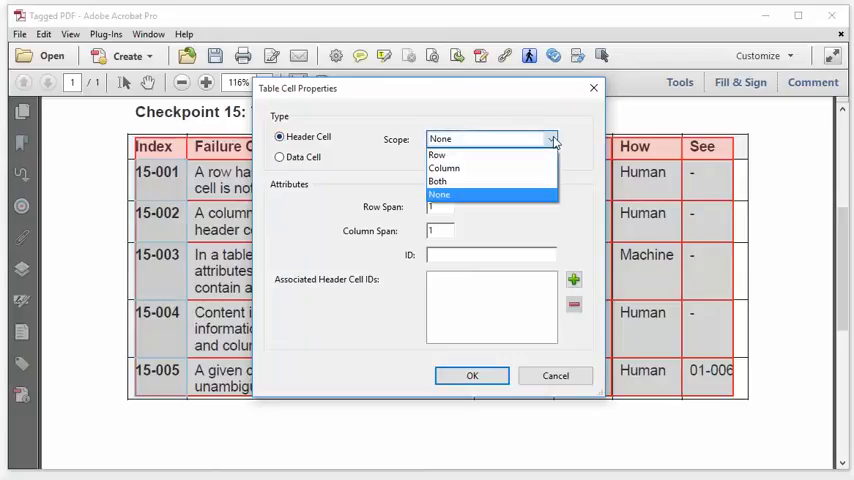
left_click(437, 154)
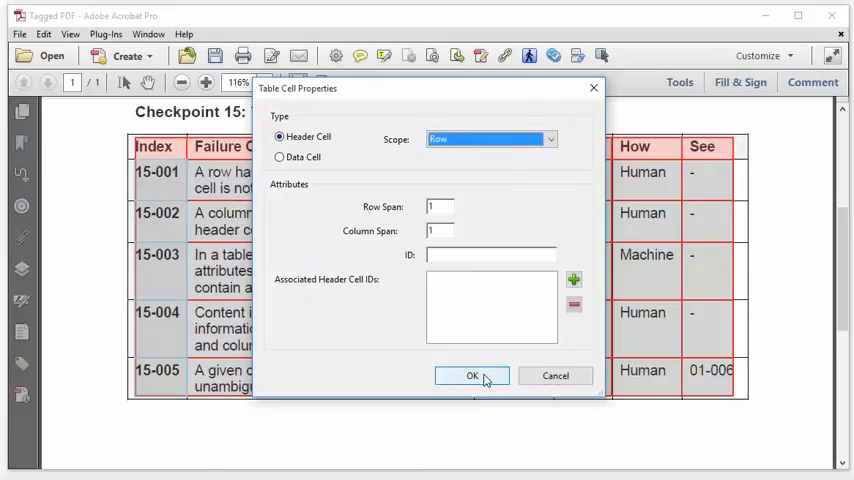
left_click(472, 375)
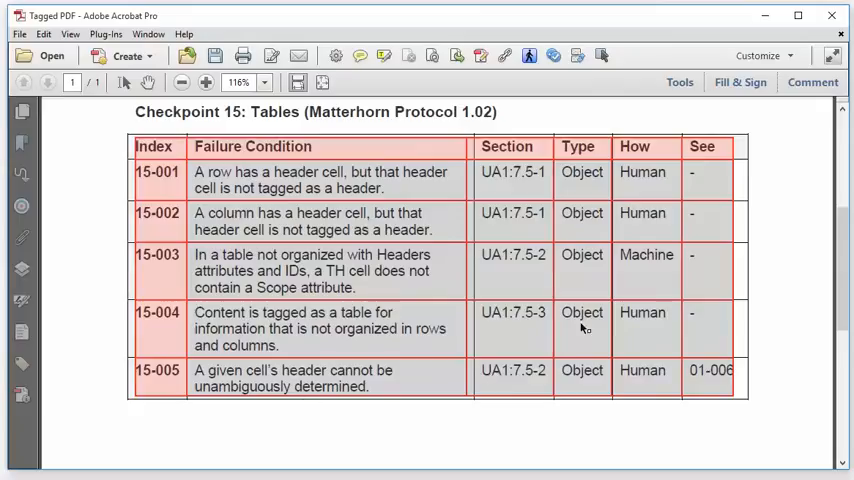
scroll("up", 3)
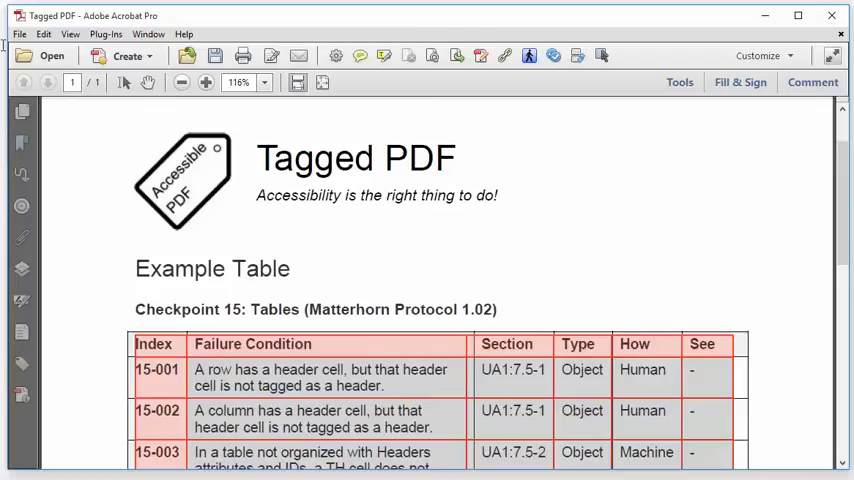
Step: Save the document as 01table-header-not-tagged.pdf
left_click(18, 33)
type("01table-header-not-tagged.pdf")
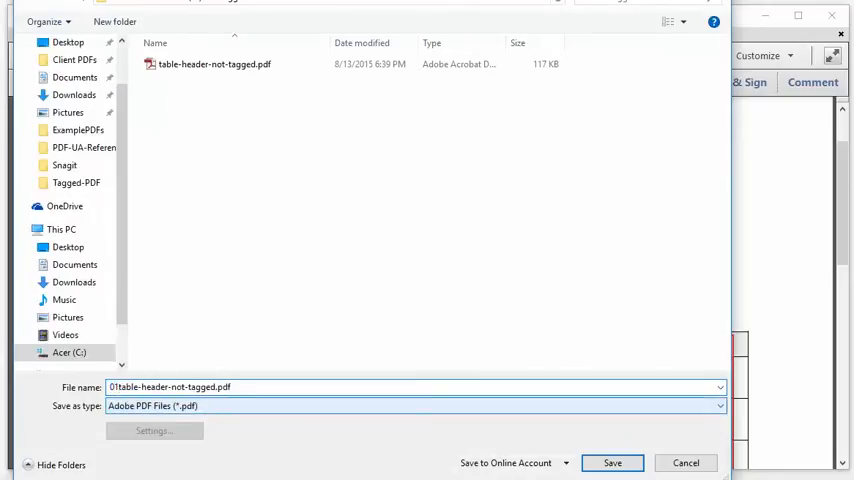
left_click(214, 64)
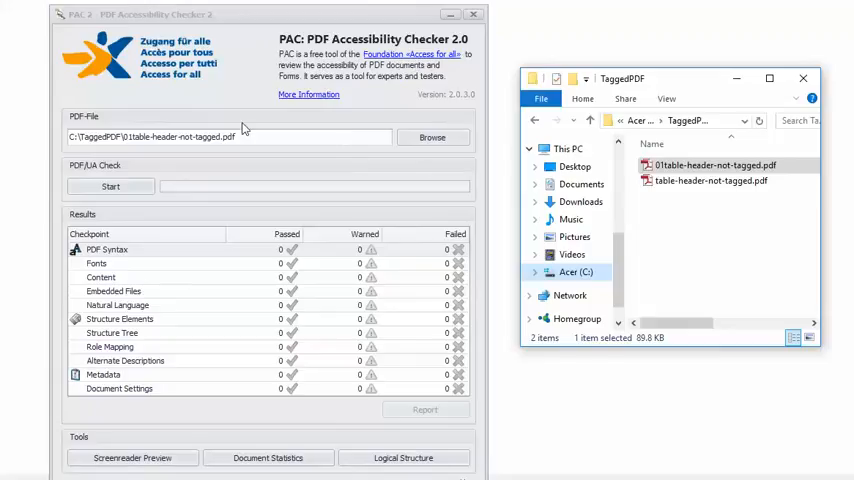
Step: Run the PAC 2 check on 01table-header-not-tagged.pdf, getting zero failures
left_click(110, 186)
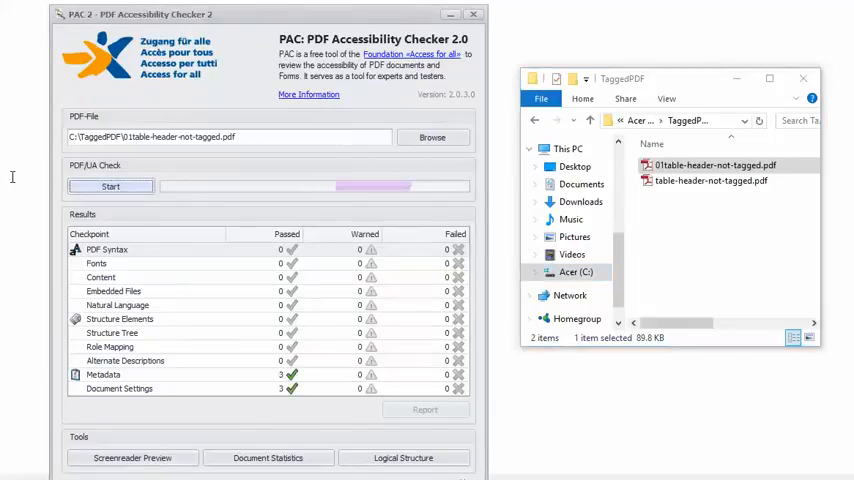
left_click(110, 186)
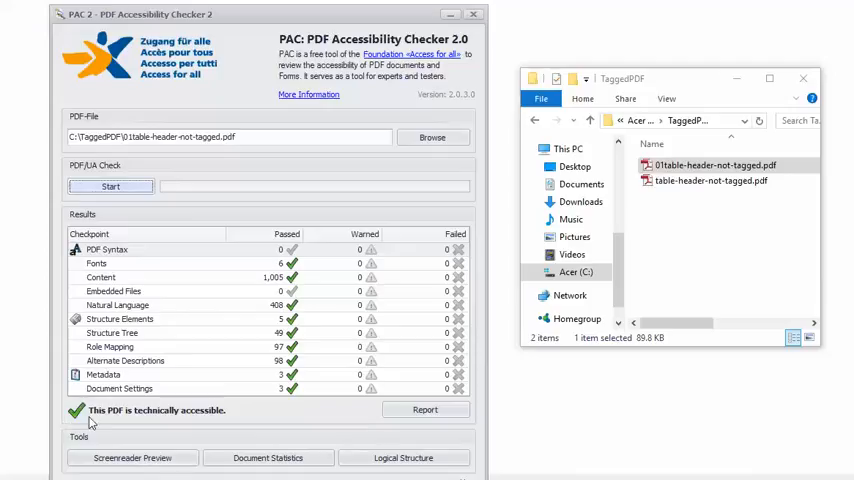
mouse_move(190, 420)
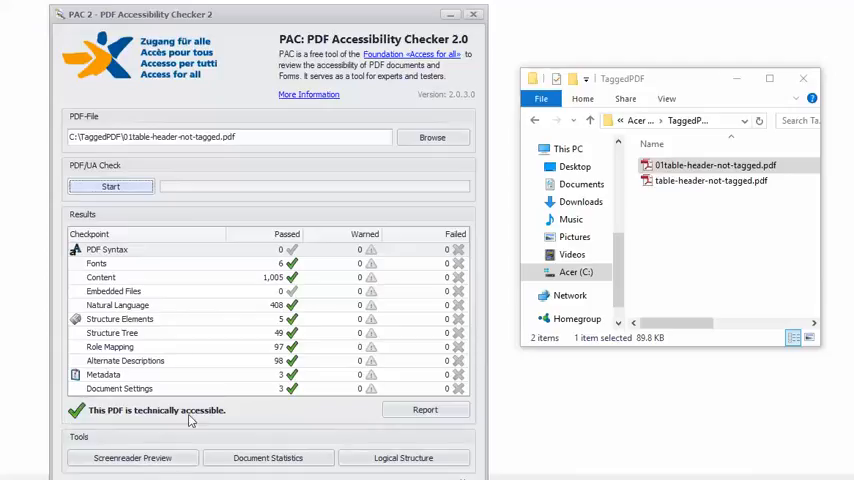
mouse_move(217, 419)
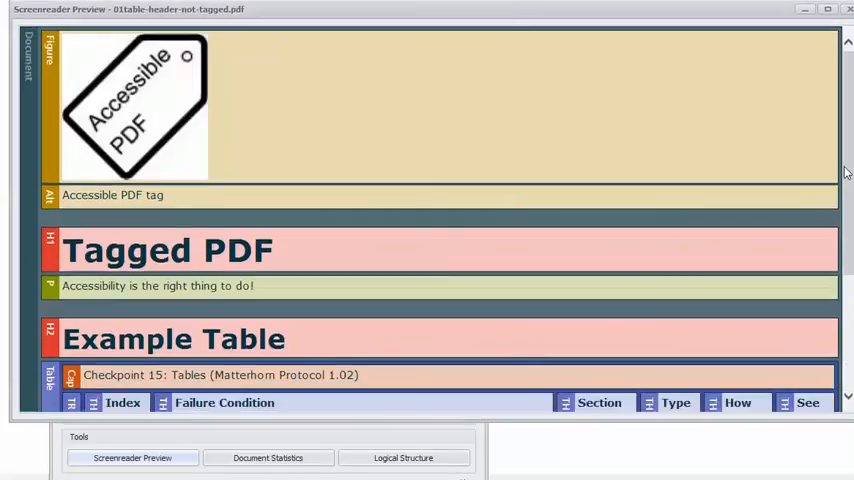
Step: Scroll the screen-reader preview to inspect the TH column headings and index cells
scroll("down", 3)
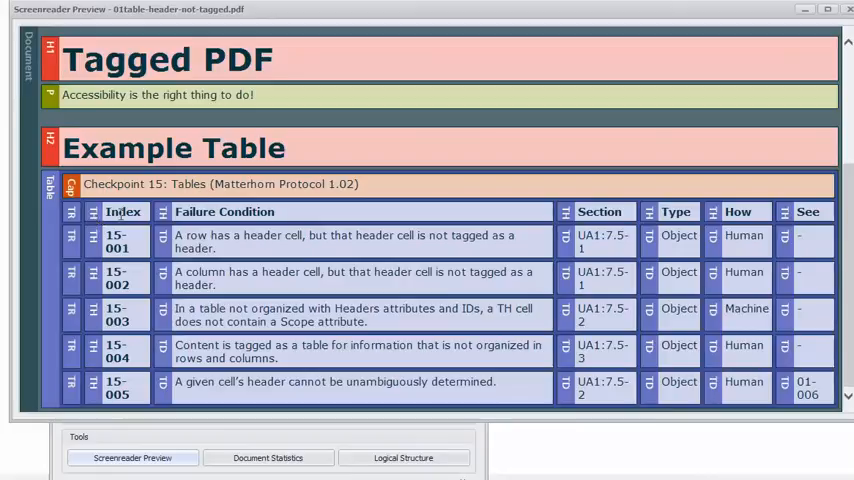
mouse_move(637, 208)
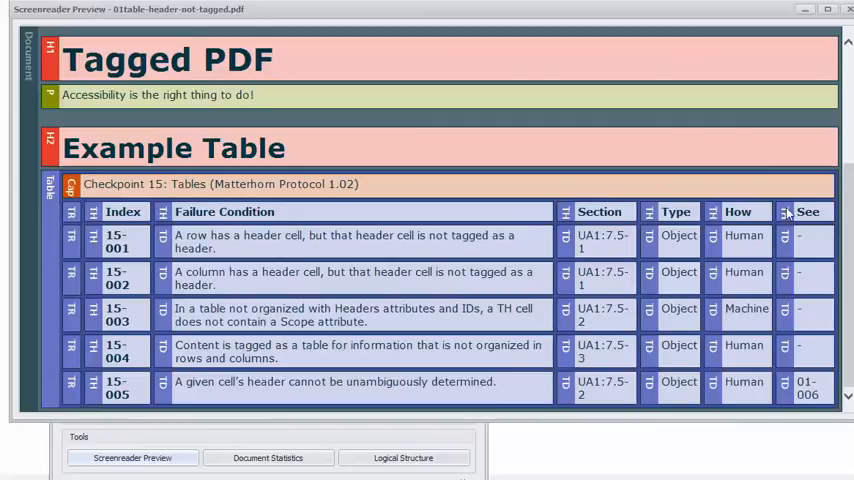
mouse_move(535, 137)
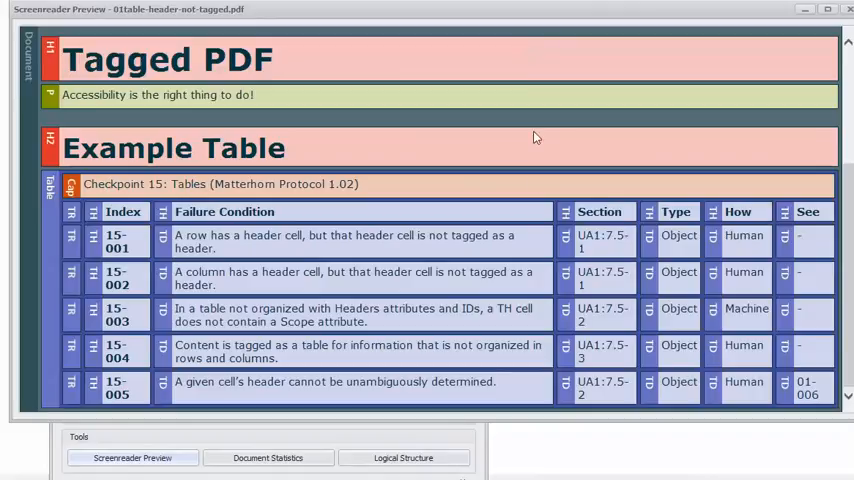
mouse_move(482, 306)
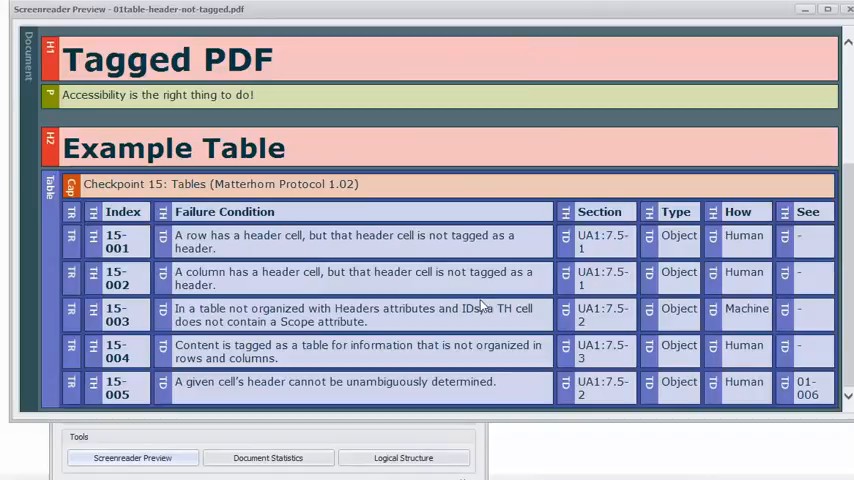
mouse_move(521, 208)
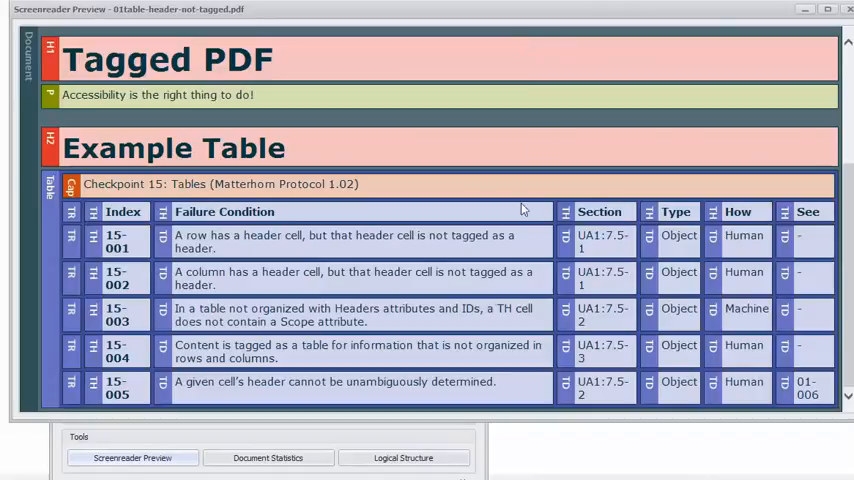
mouse_move(550, 38)
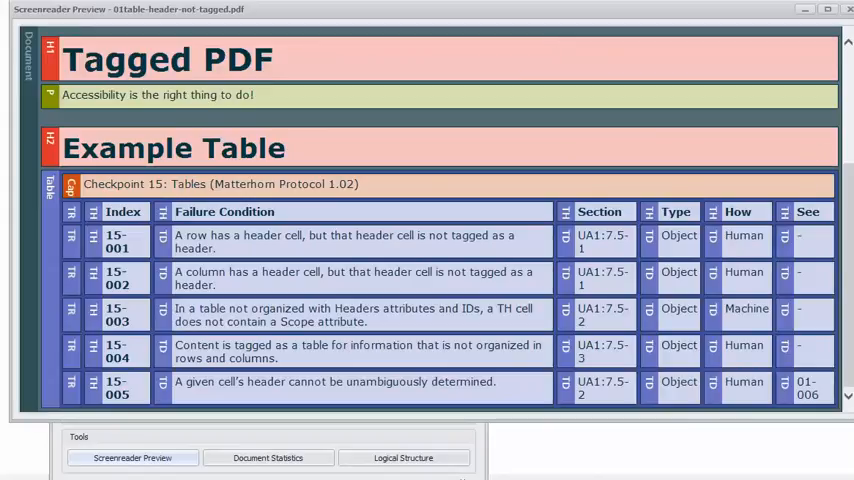
scroll("up", 3)
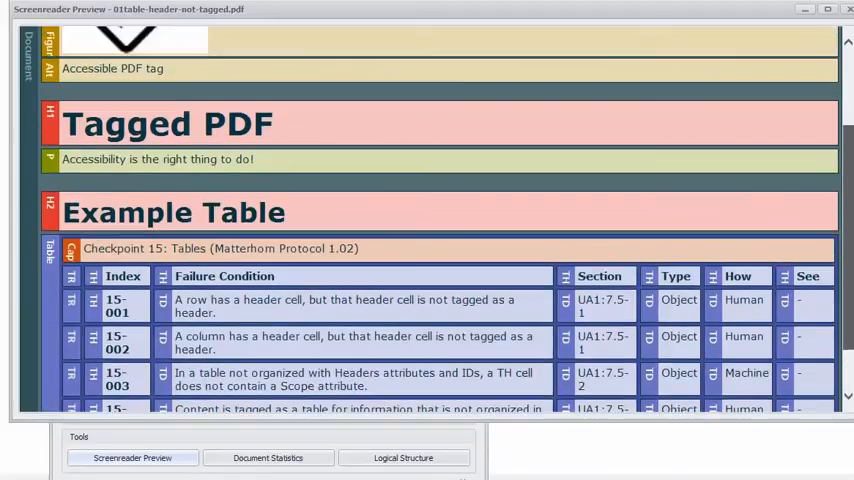
scroll("up", 3)
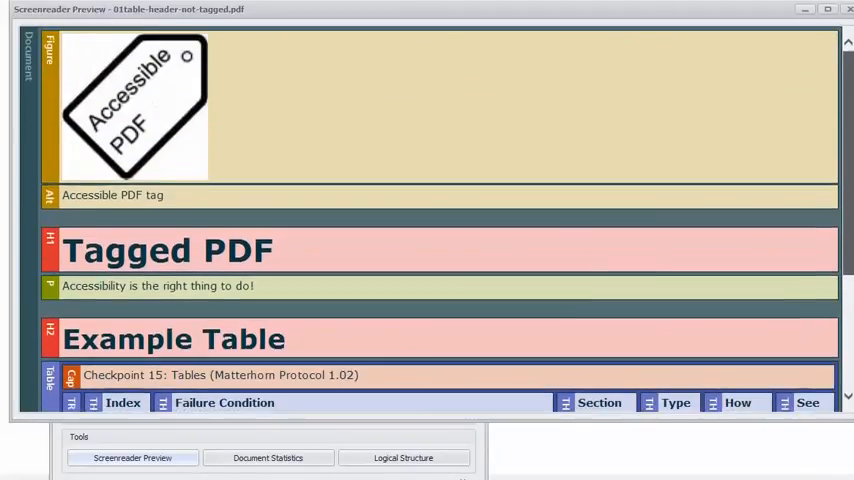
mouse_move(593, 67)
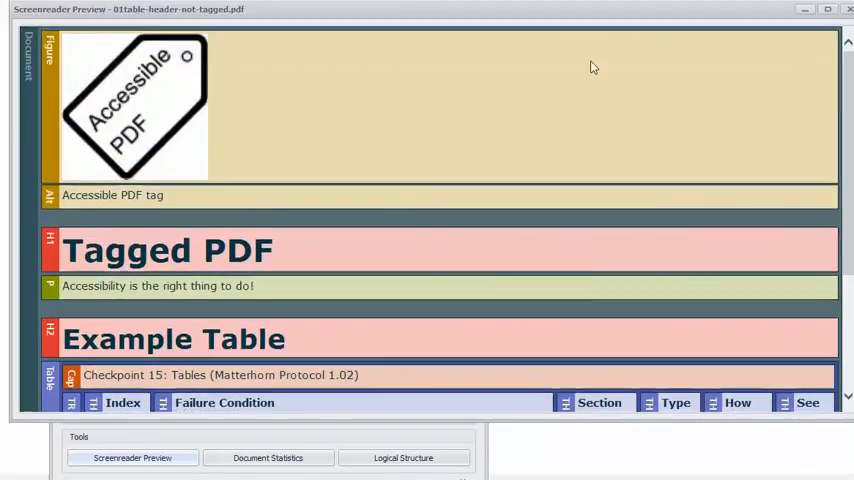
mouse_move(490, 349)
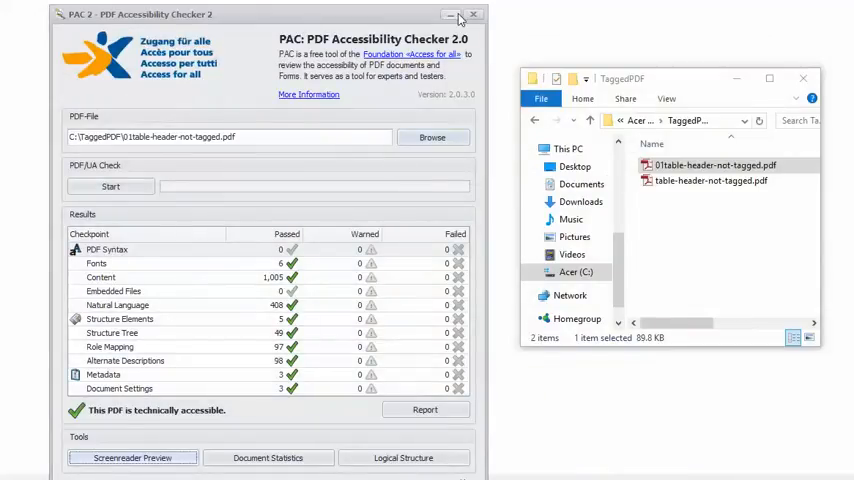
Step: Close PAC 2, load 01table-header-not-tagged.pdf into PAC 1.3, and start the check
left_click(452, 14)
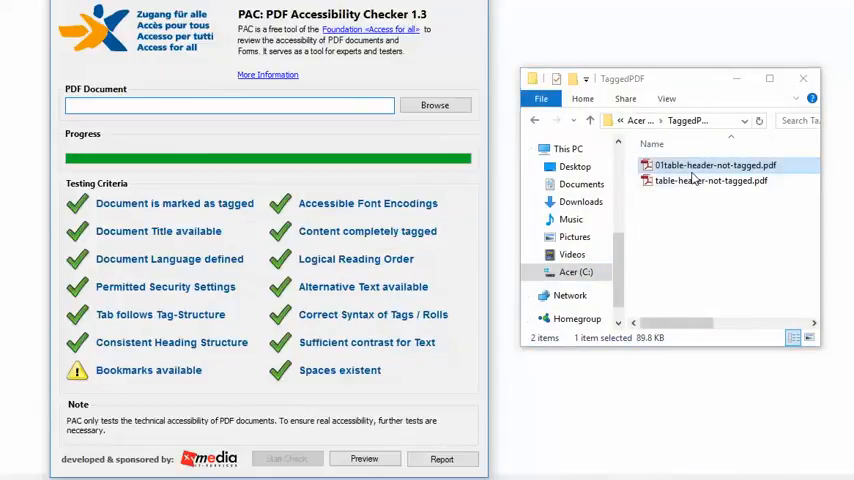
double_click(711, 165)
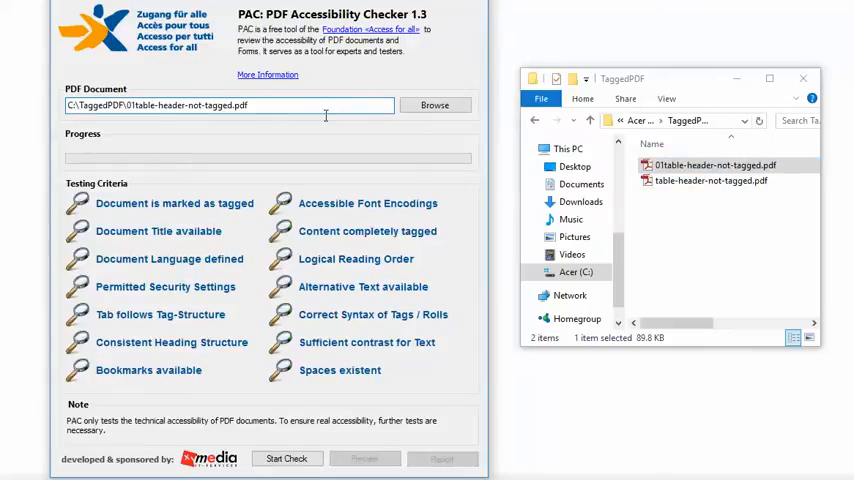
left_click(287, 458)
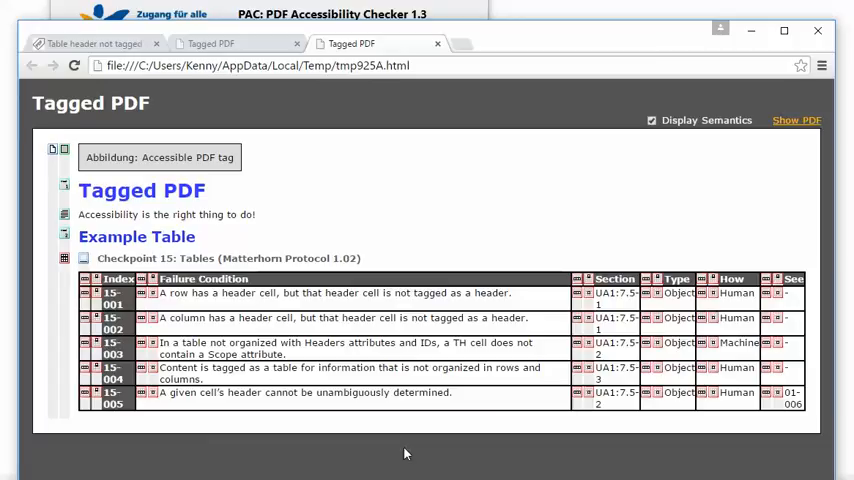
mouse_move(142, 170)
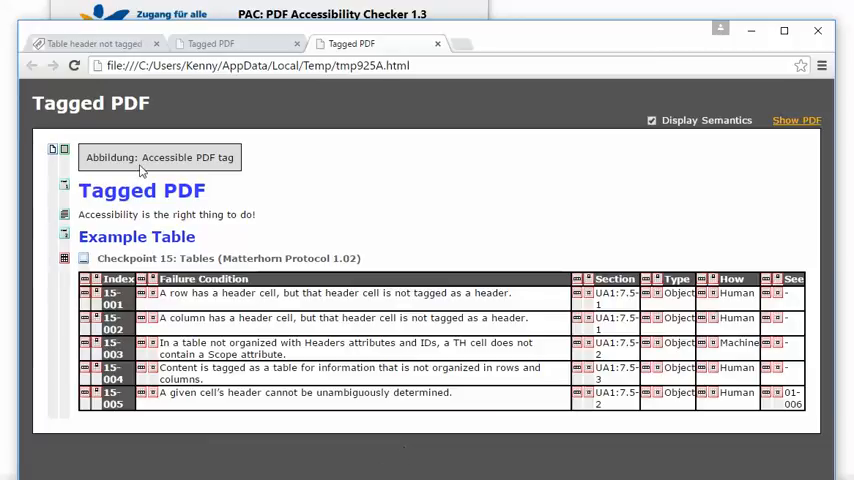
mouse_move(330, 195)
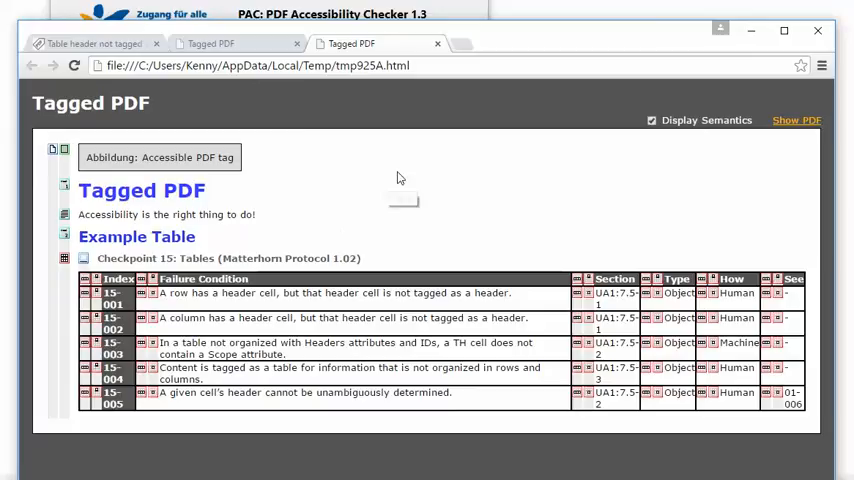
mouse_move(793, 205)
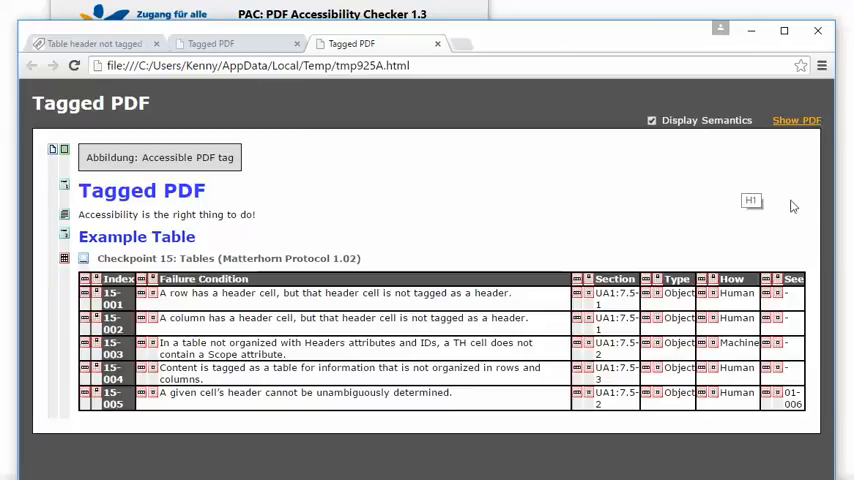
mouse_move(795, 272)
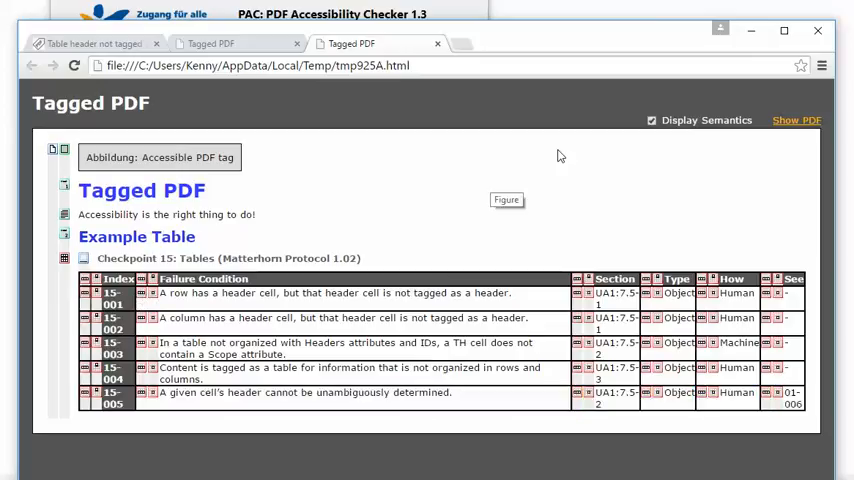
mouse_move(551, 160)
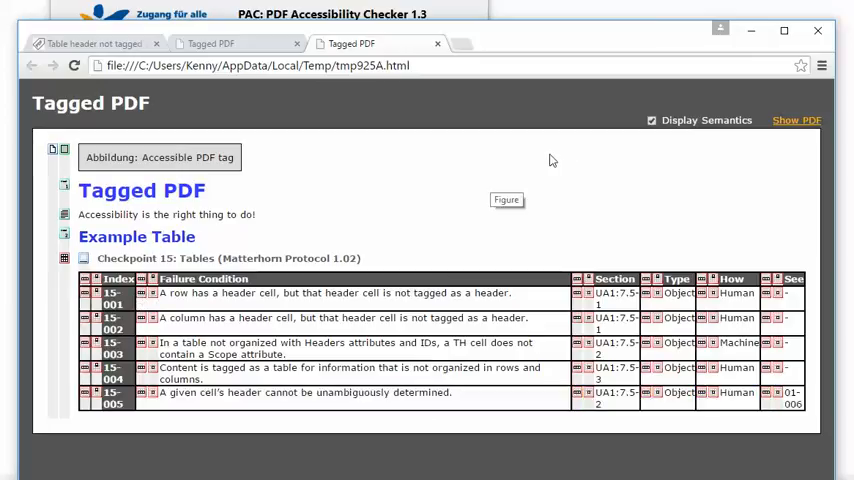